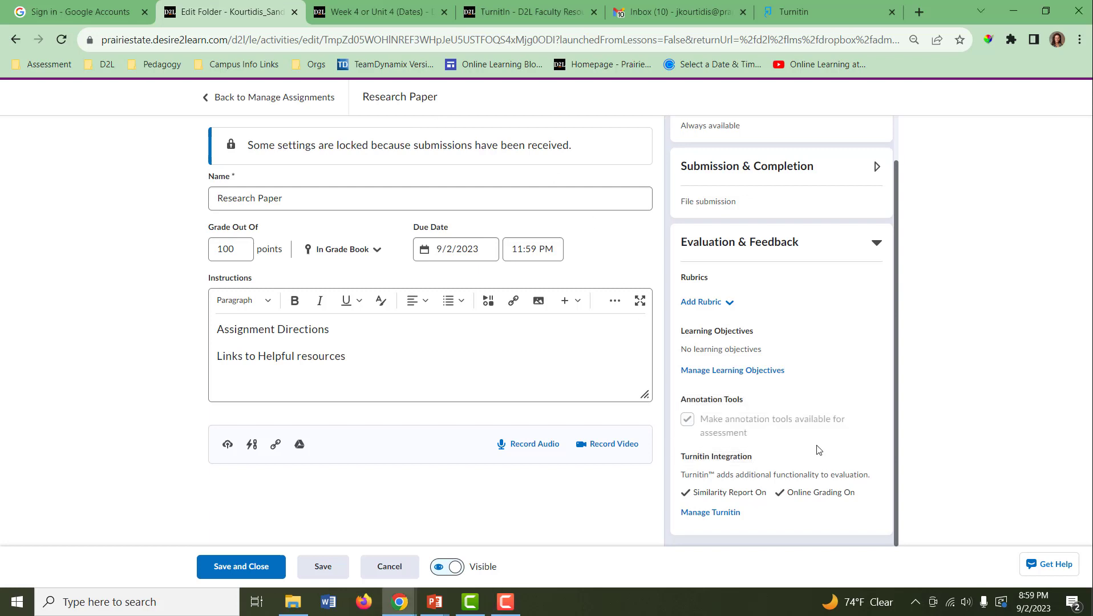
mouse_move(710, 512)
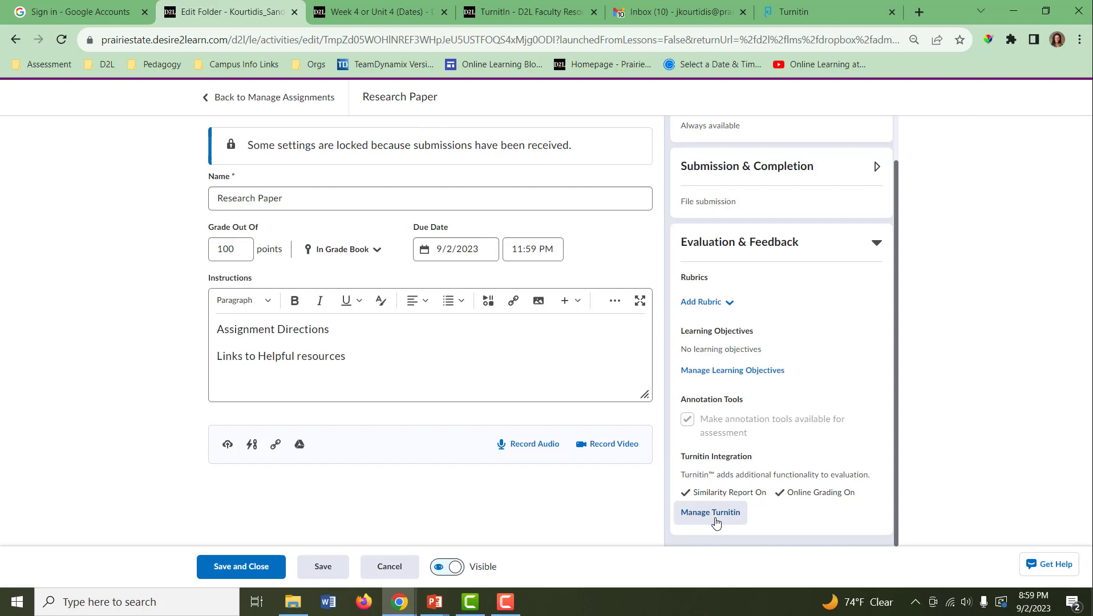
Open the Research Paper assignment's Turnitin settings and scroll to Optional Settings.
click(710, 513)
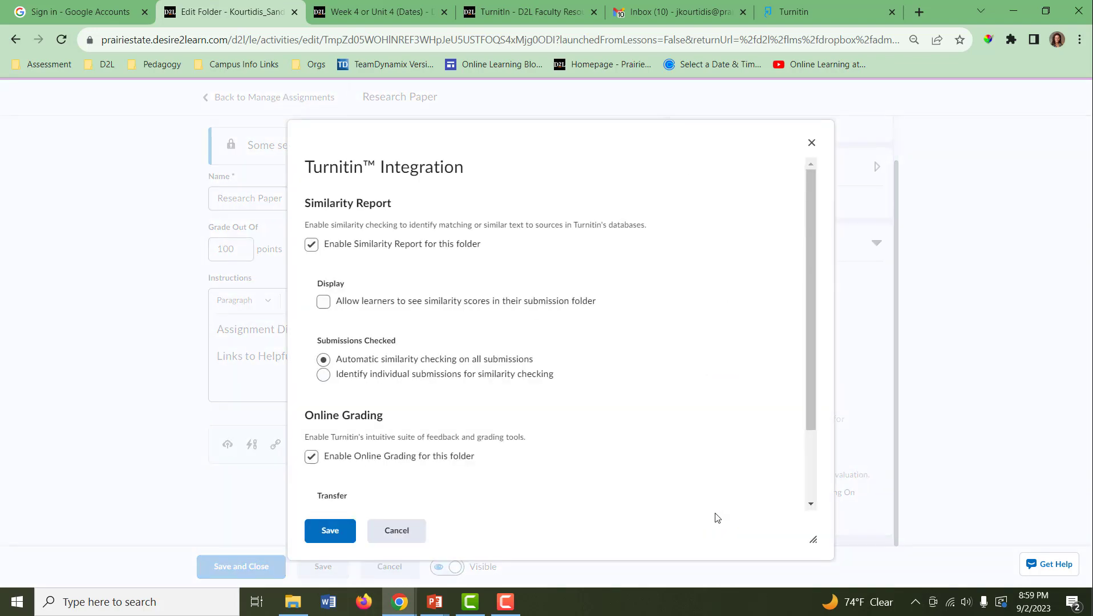
mouse_move(564, 339)
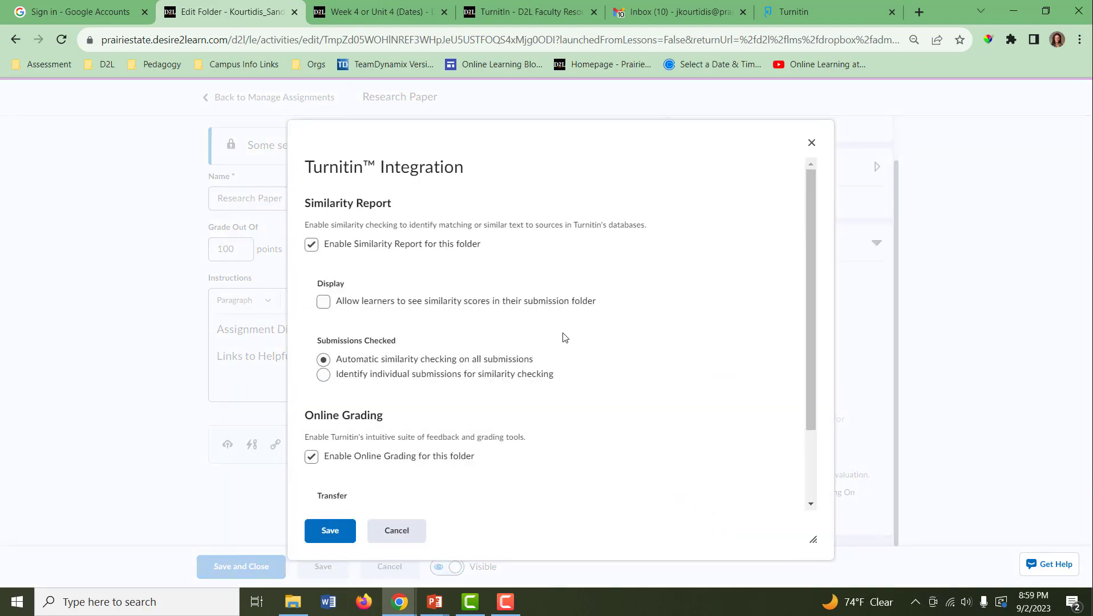
scroll(down, 3)
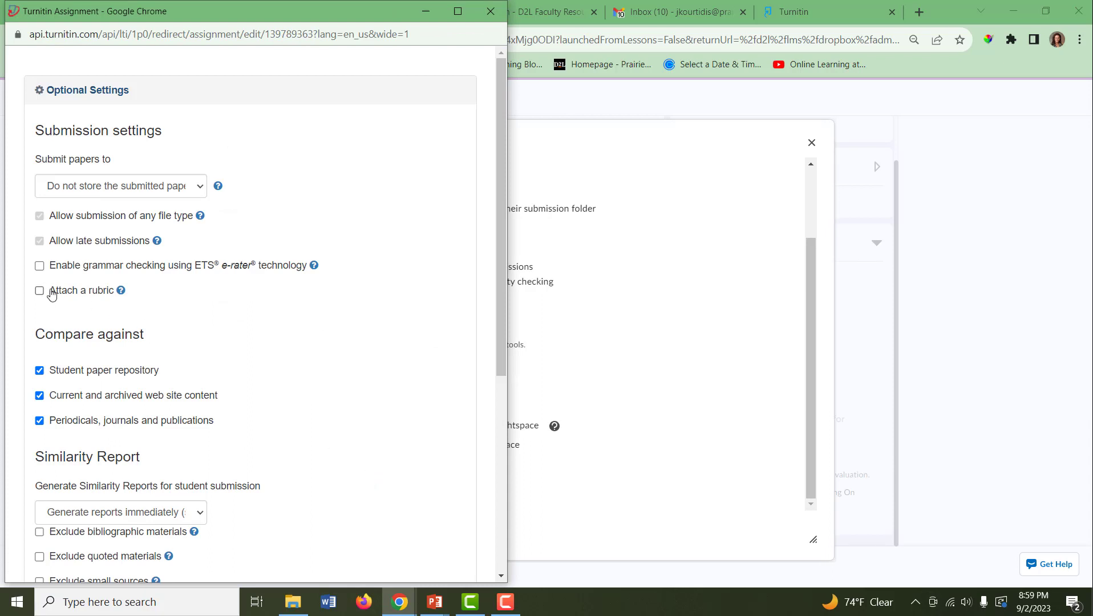
Enable 'Attach a rubric' and view the list of available rubrics.
click(40, 290)
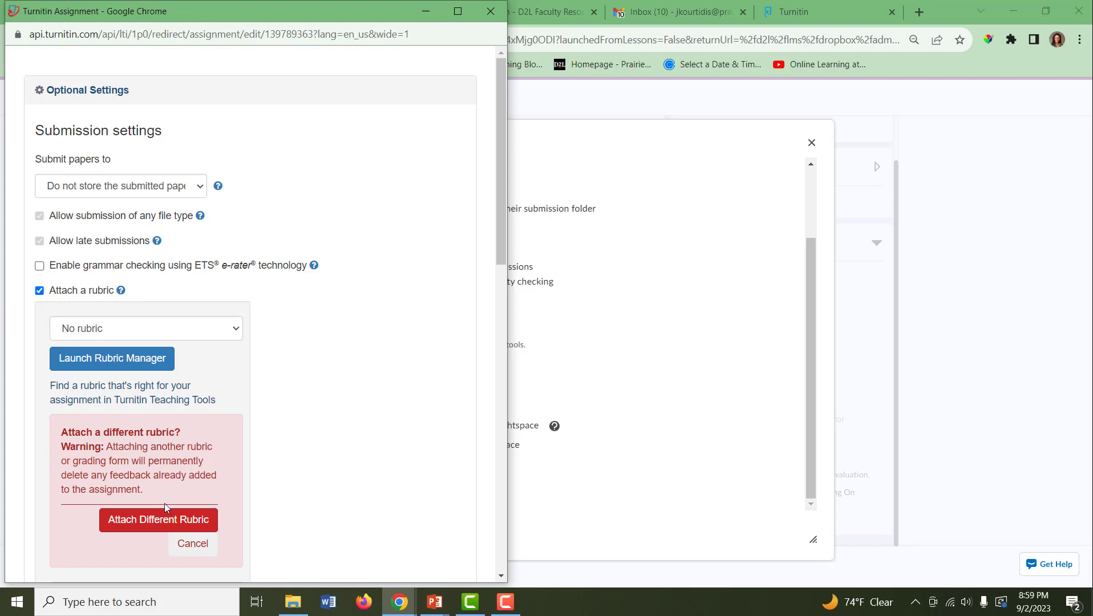
mouse_move(185, 370)
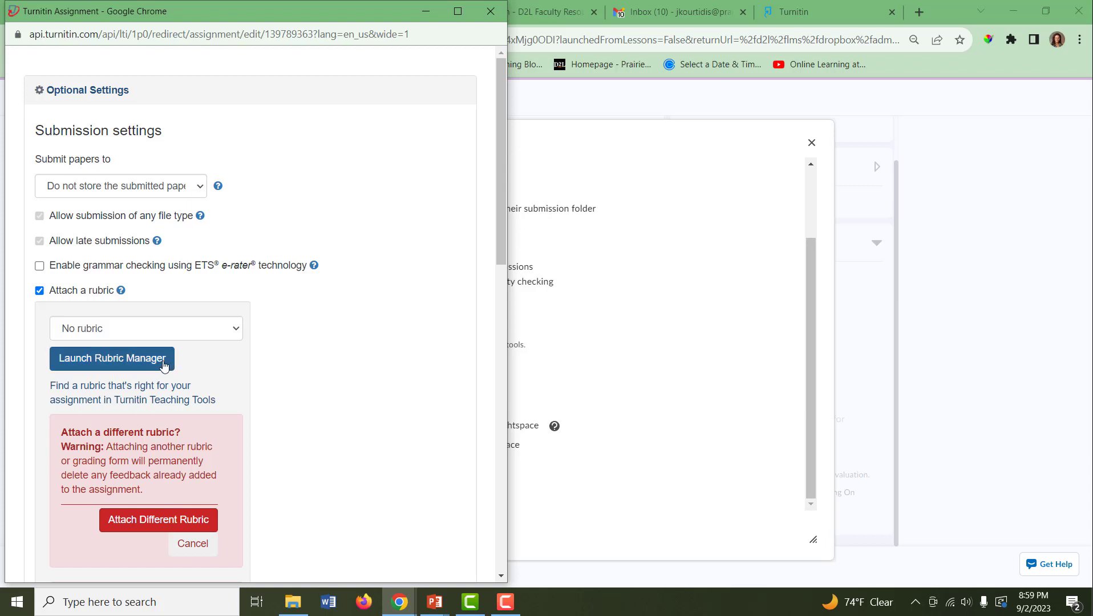
mouse_move(169, 346)
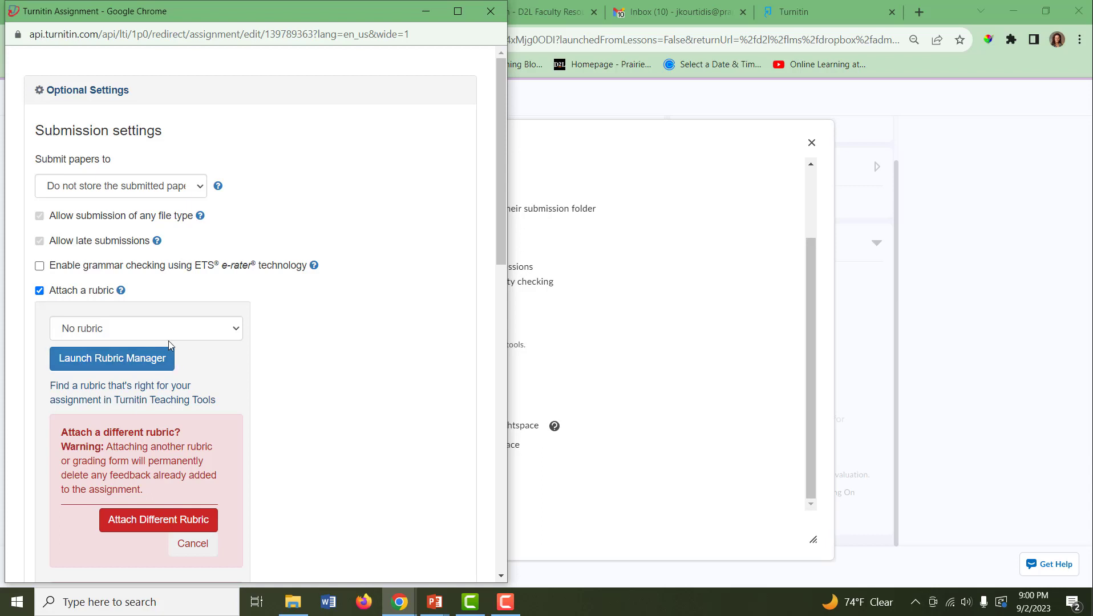
click(146, 328)
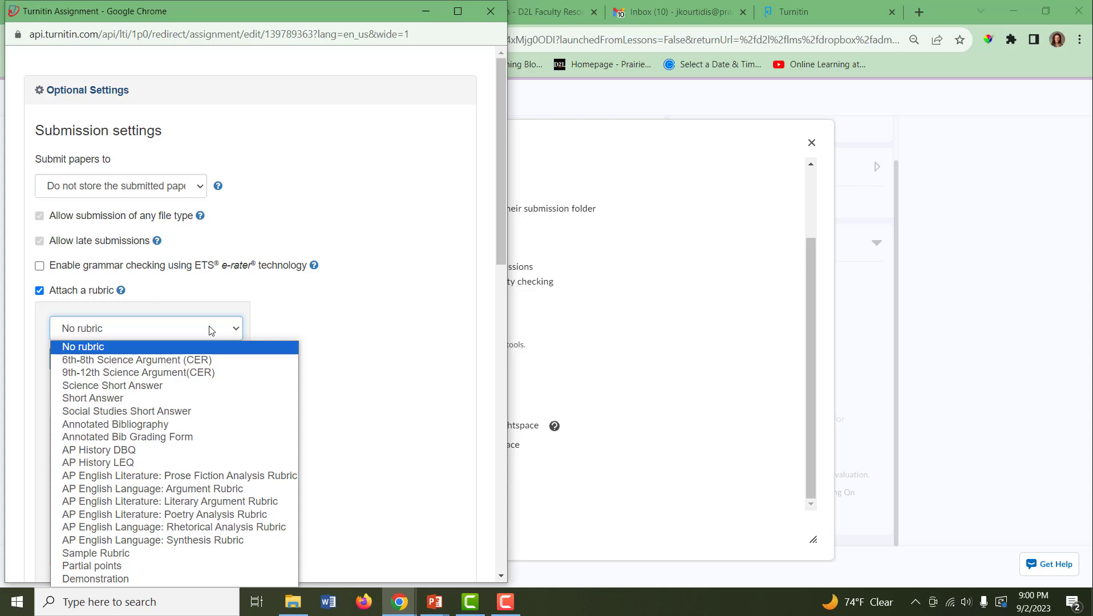
mouse_move(236, 333)
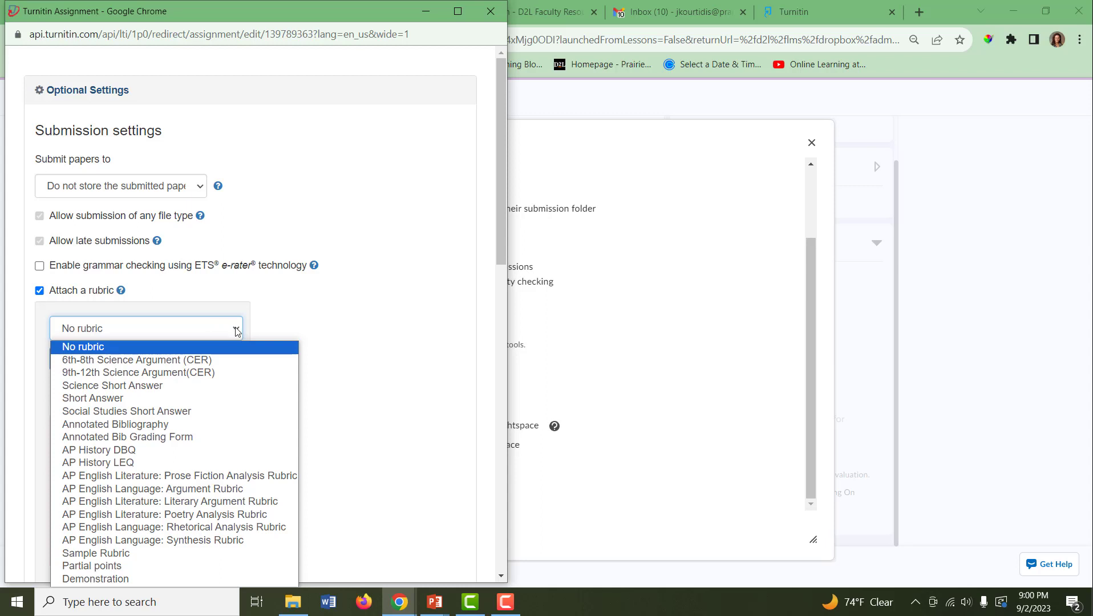
mouse_move(95, 553)
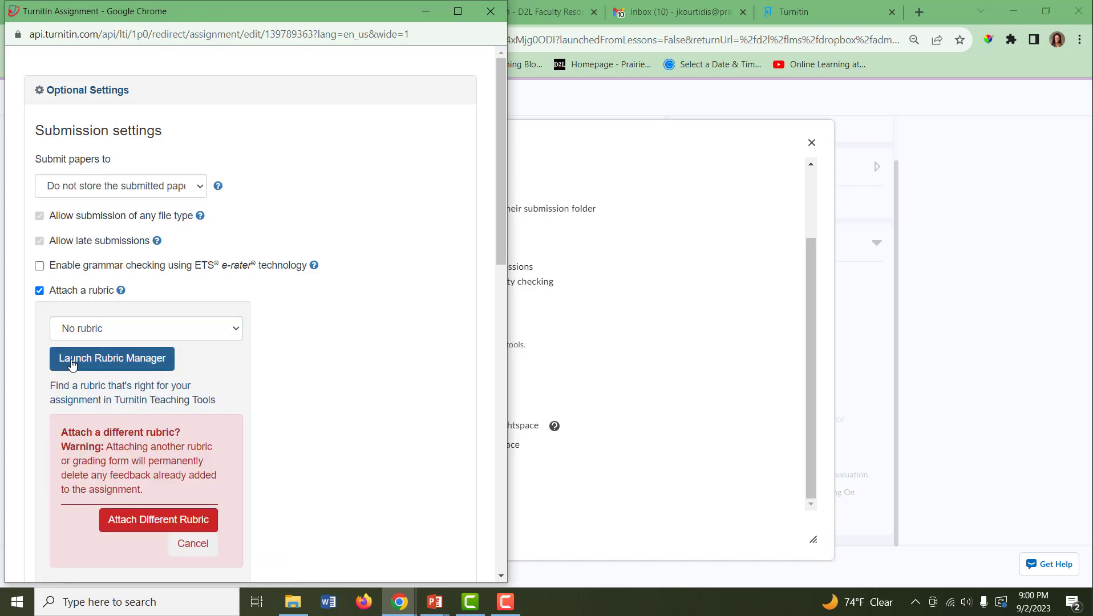
Launch Rubric Manager, showing the 6th-8th Science Argument (CER) rubric.
click(112, 358)
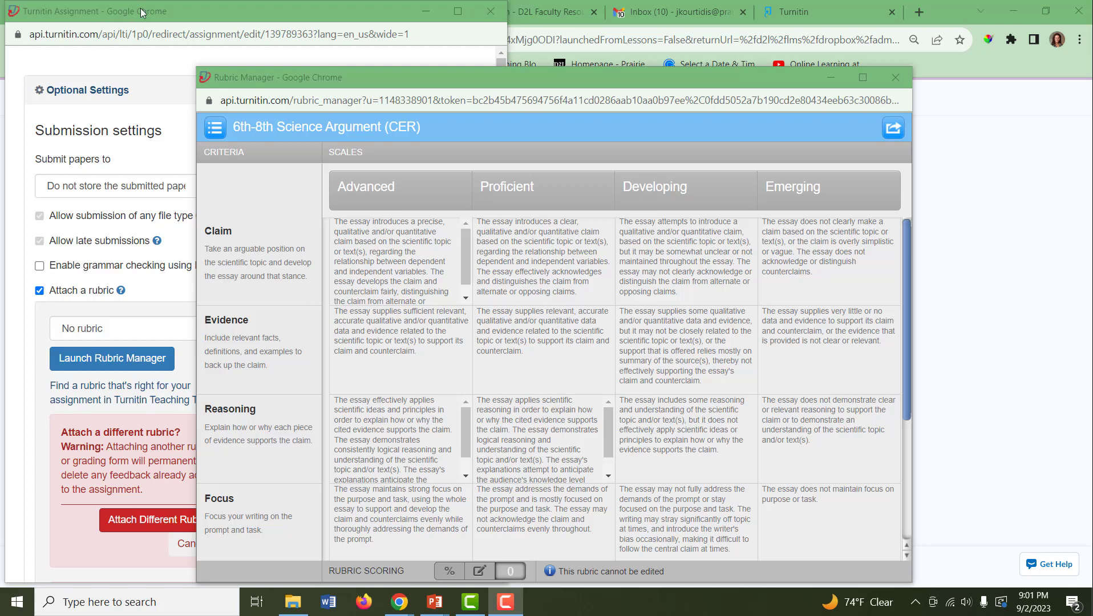
Open Draft Paper 2's Turnitin Optional Settings in Sample Module and enable 'Attach a rubric'.
click(230, 12)
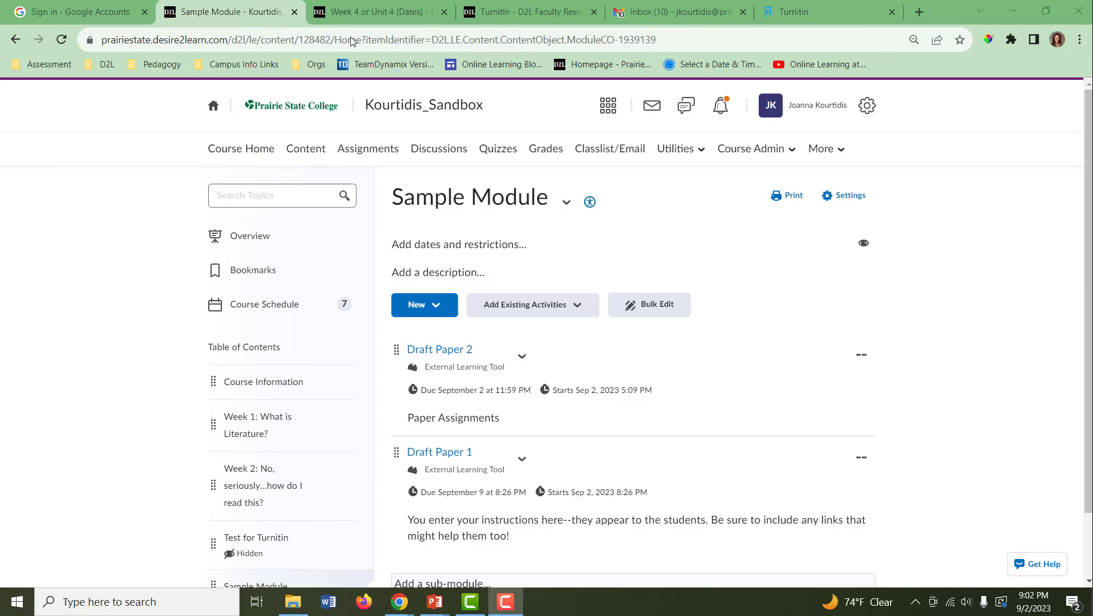
mouse_move(451, 230)
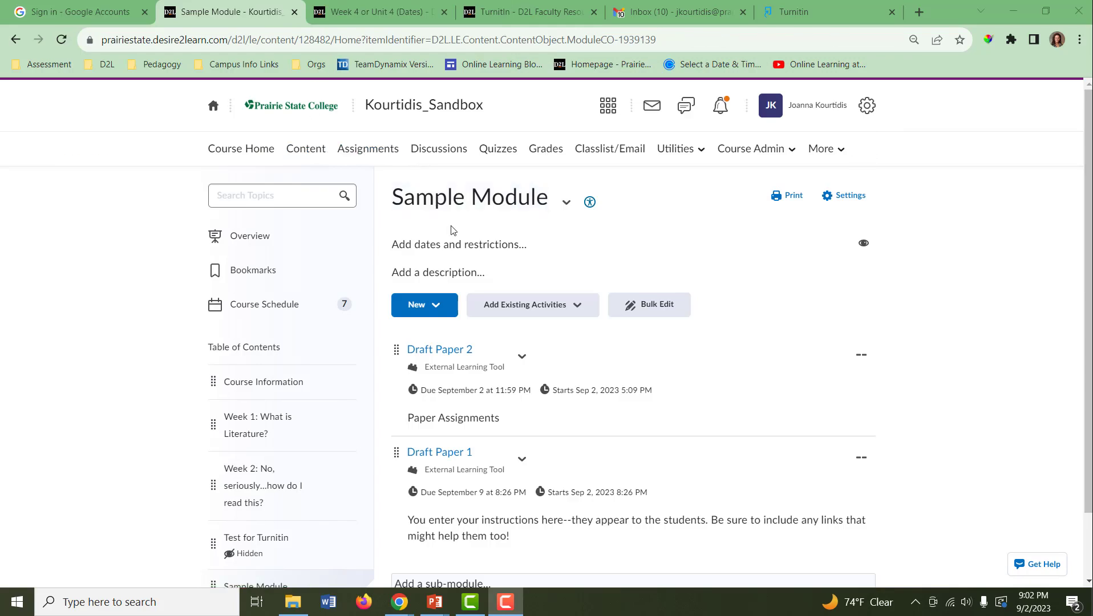
mouse_move(476, 336)
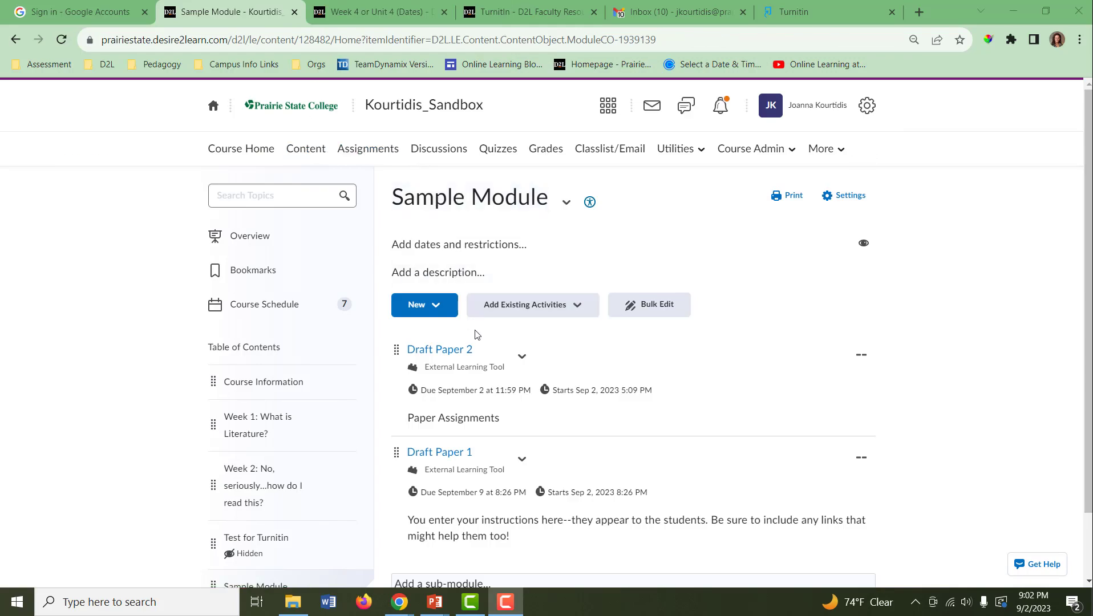
mouse_move(440, 349)
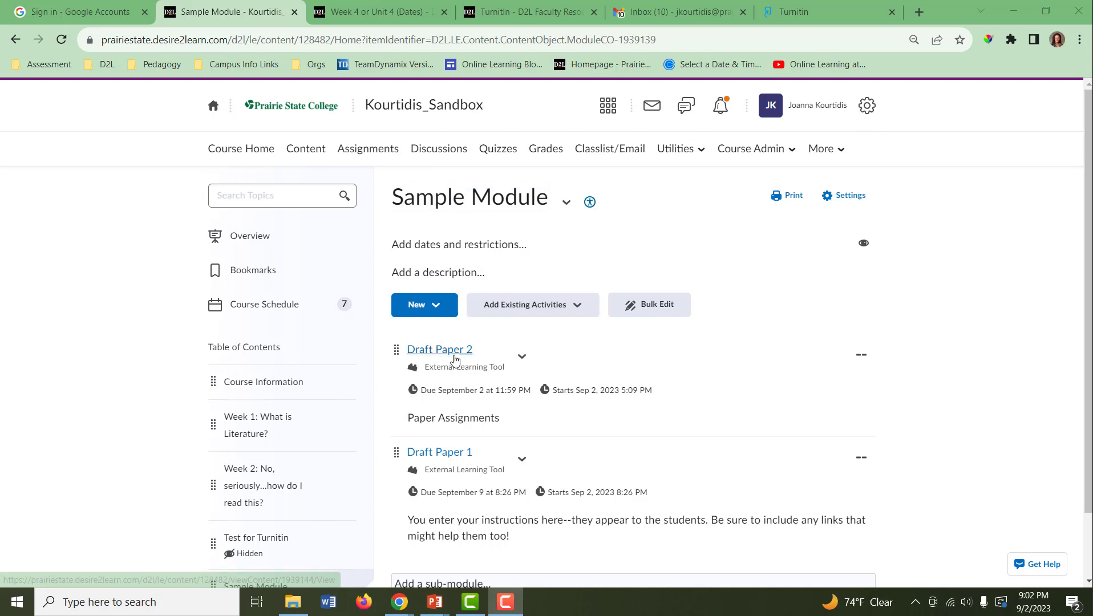
click(439, 349)
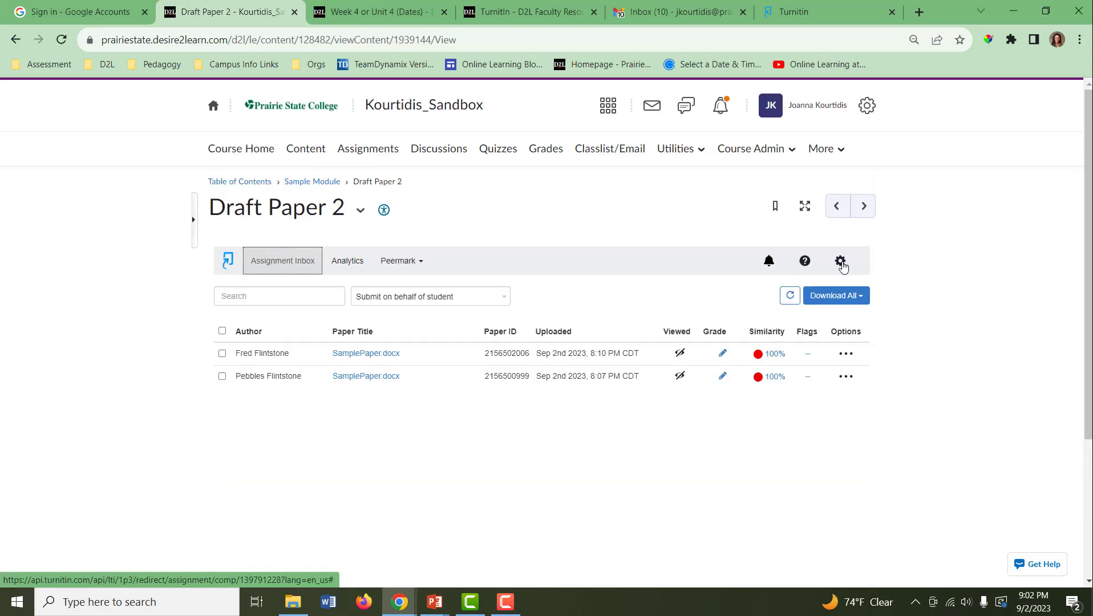
mouse_move(841, 261)
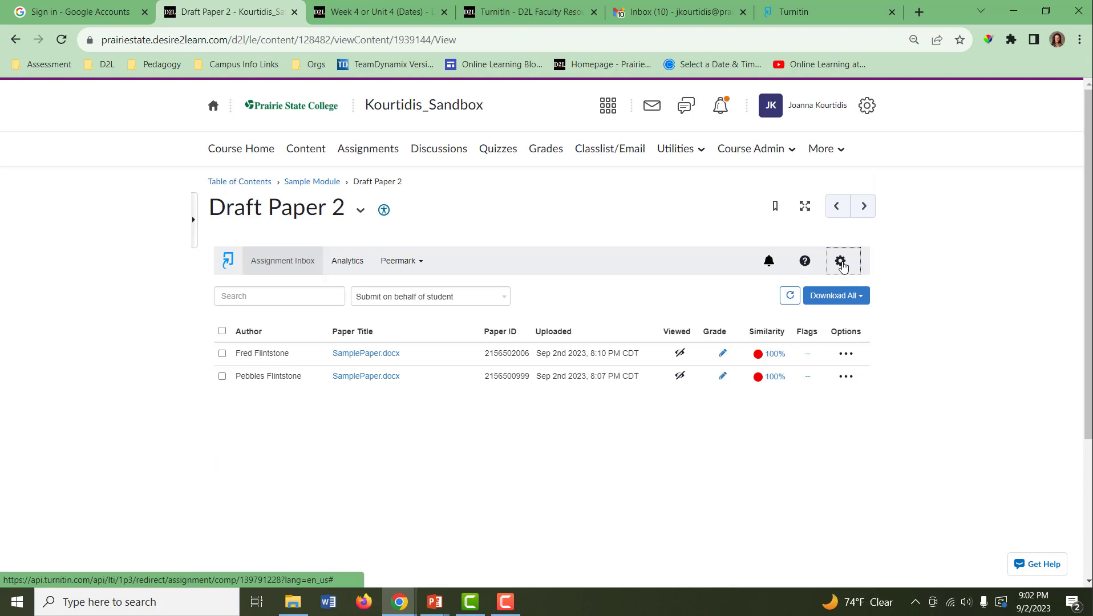
click(829, 261)
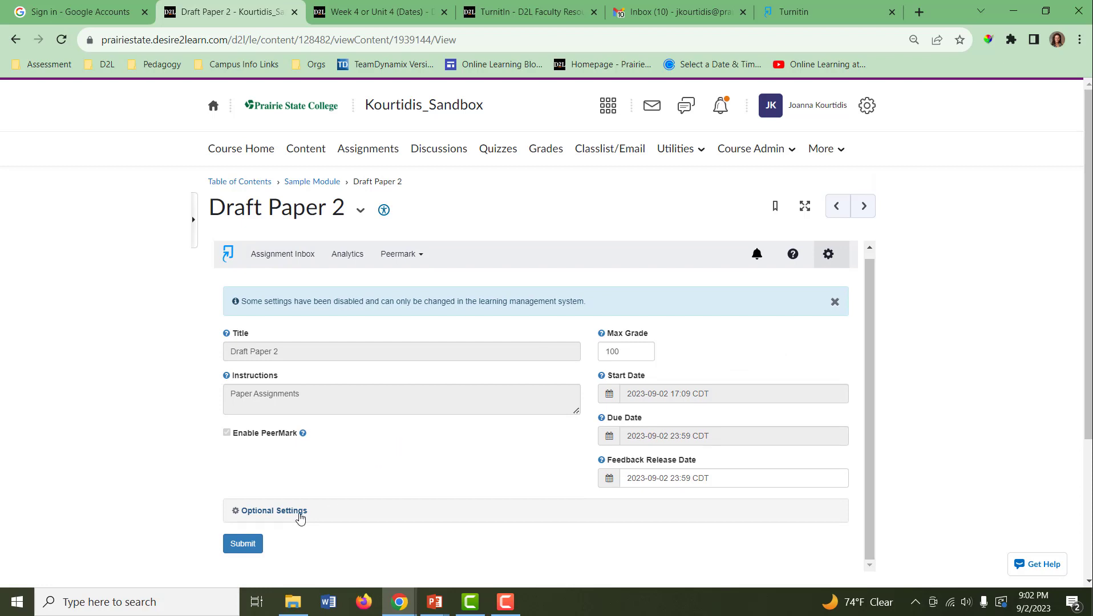
click(273, 510)
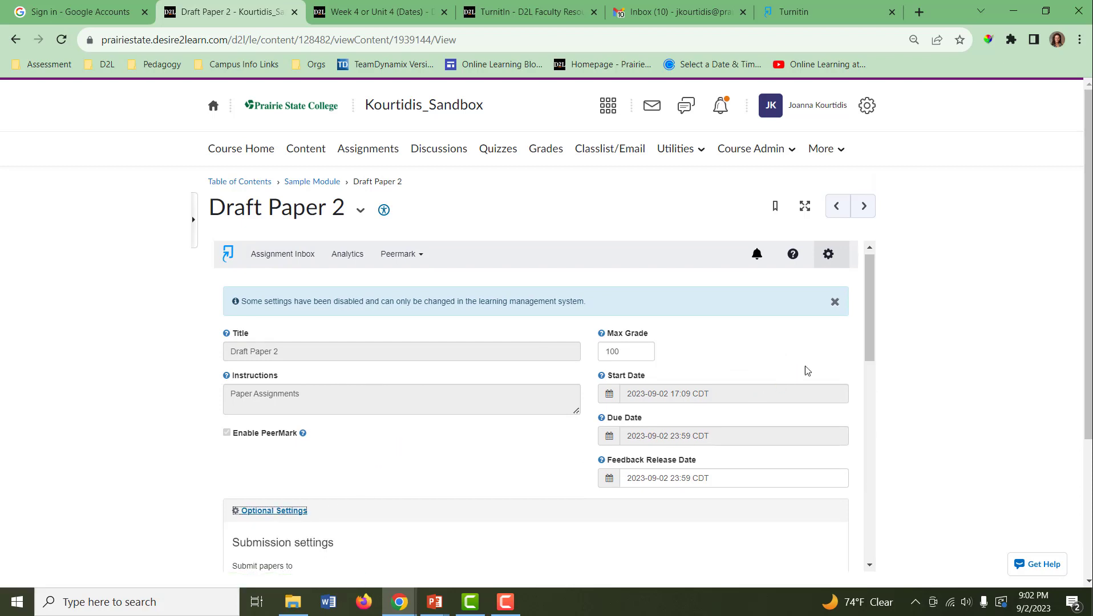
scroll(down, 3)
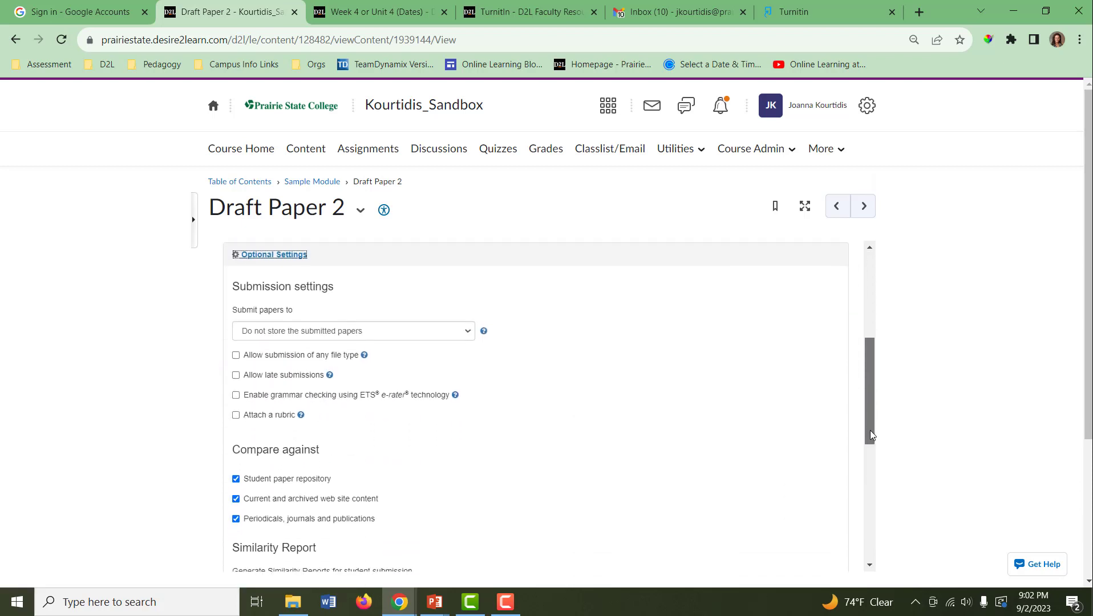
click(236, 411)
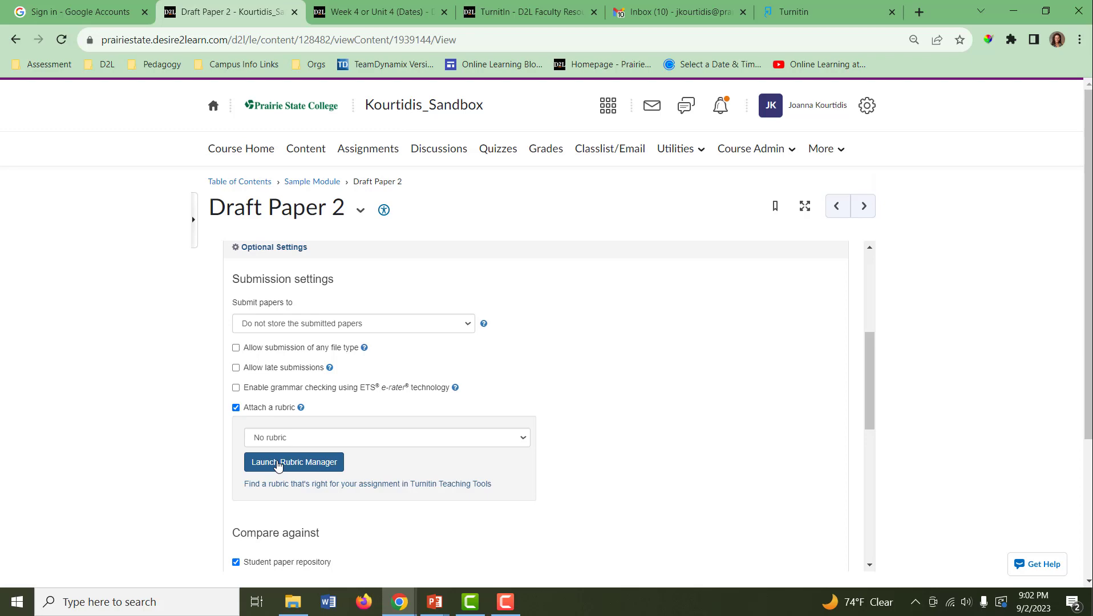
Launch and maximize Rubric Manager, then create a new blank rubric.
click(294, 462)
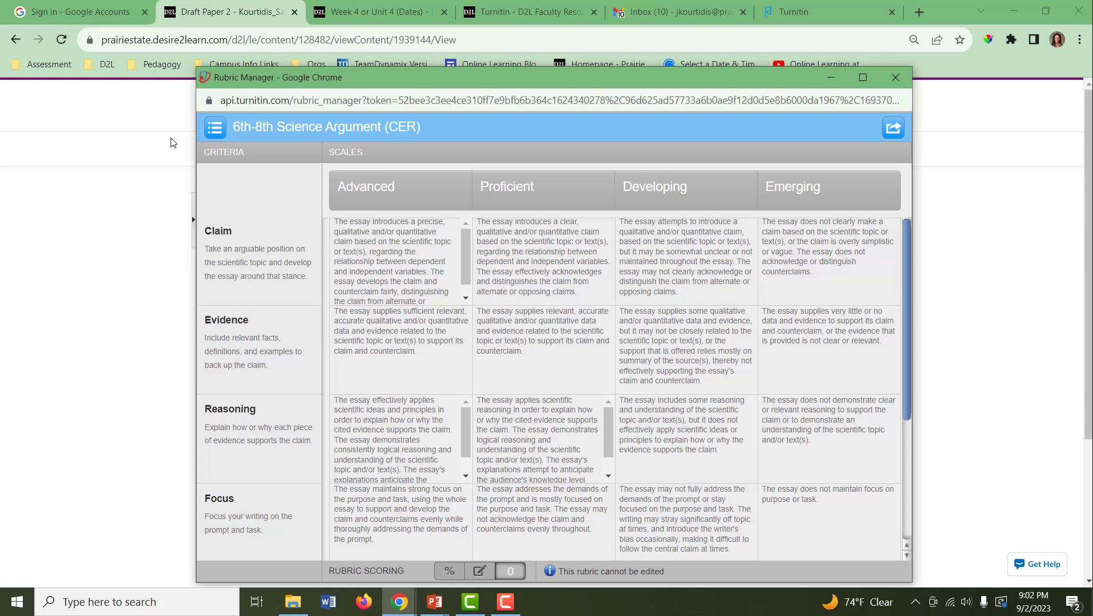
mouse_move(216, 127)
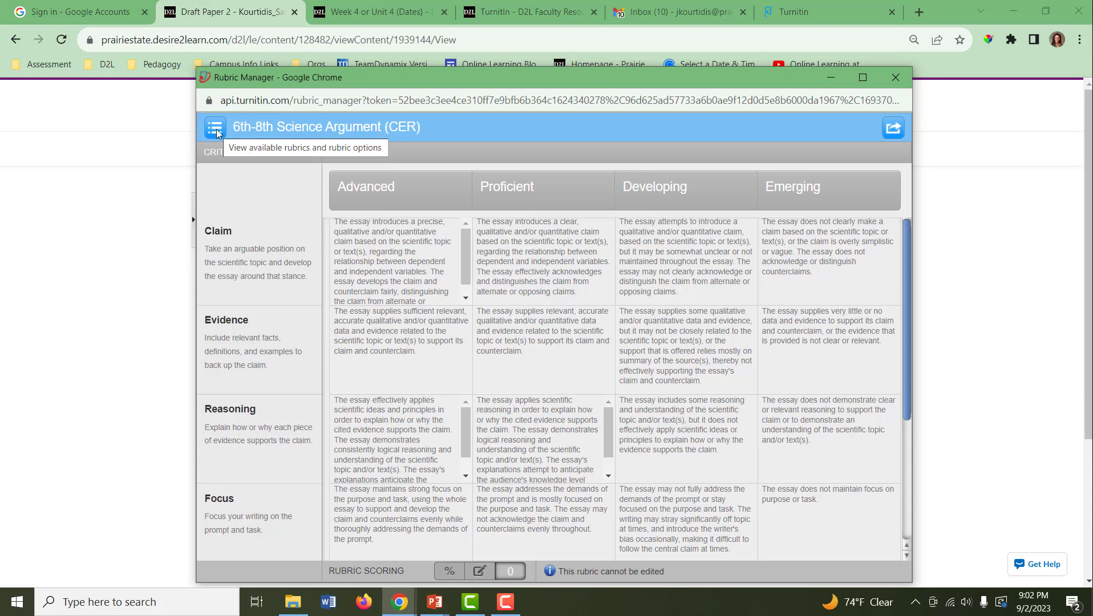
click(861, 78)
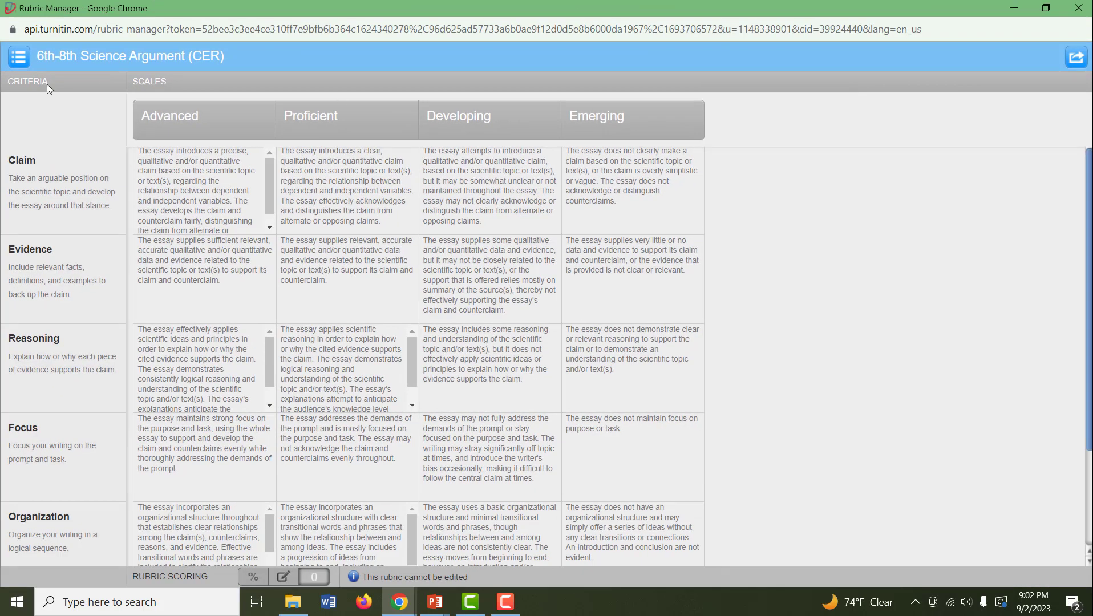
click(18, 56)
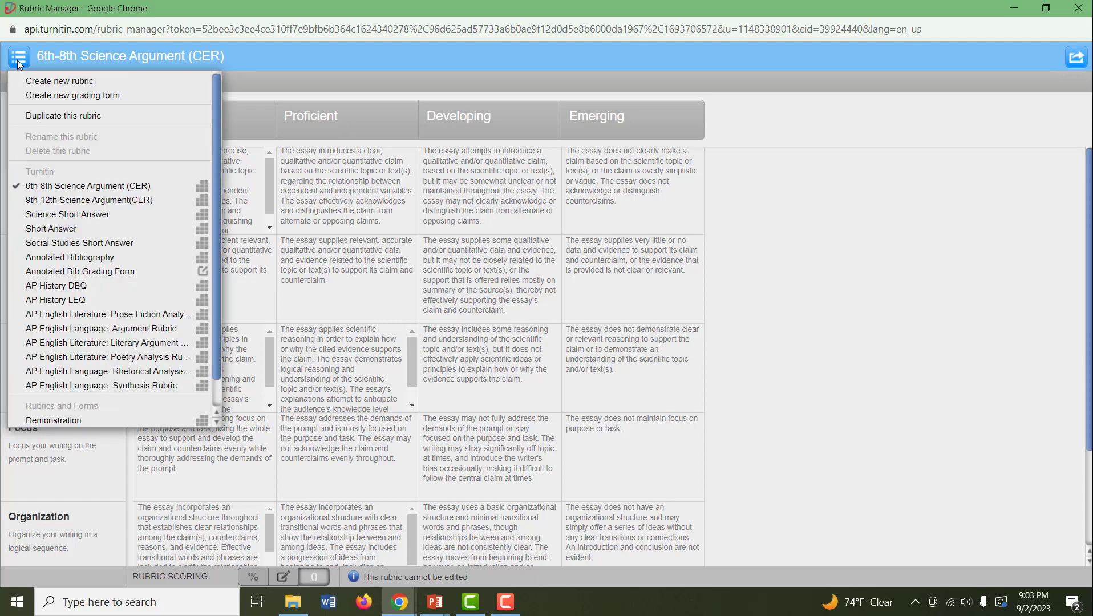
mouse_move(59, 81)
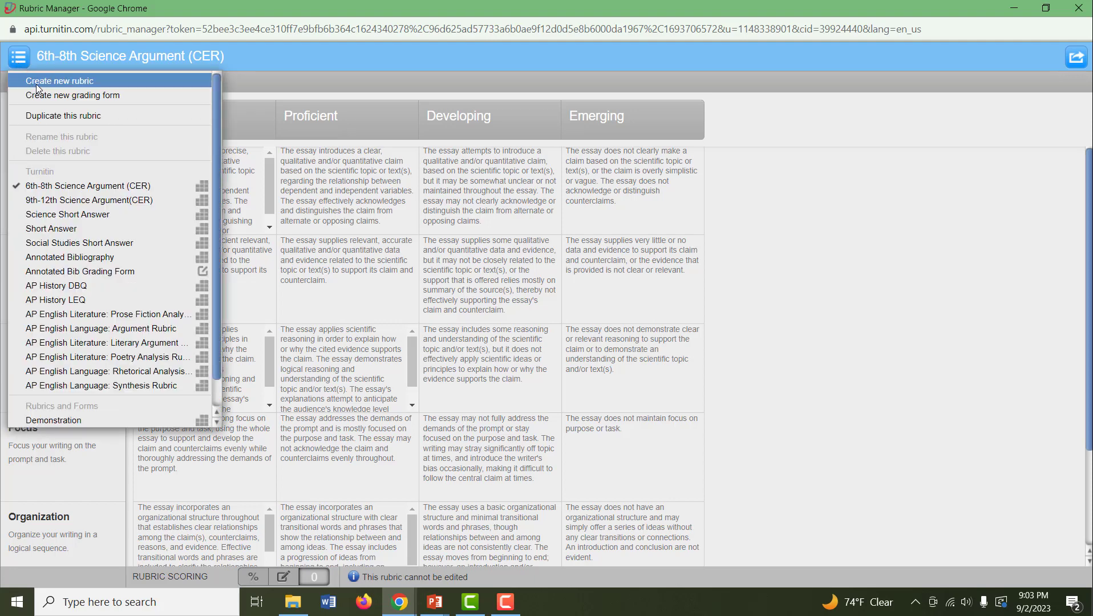
click(60, 81)
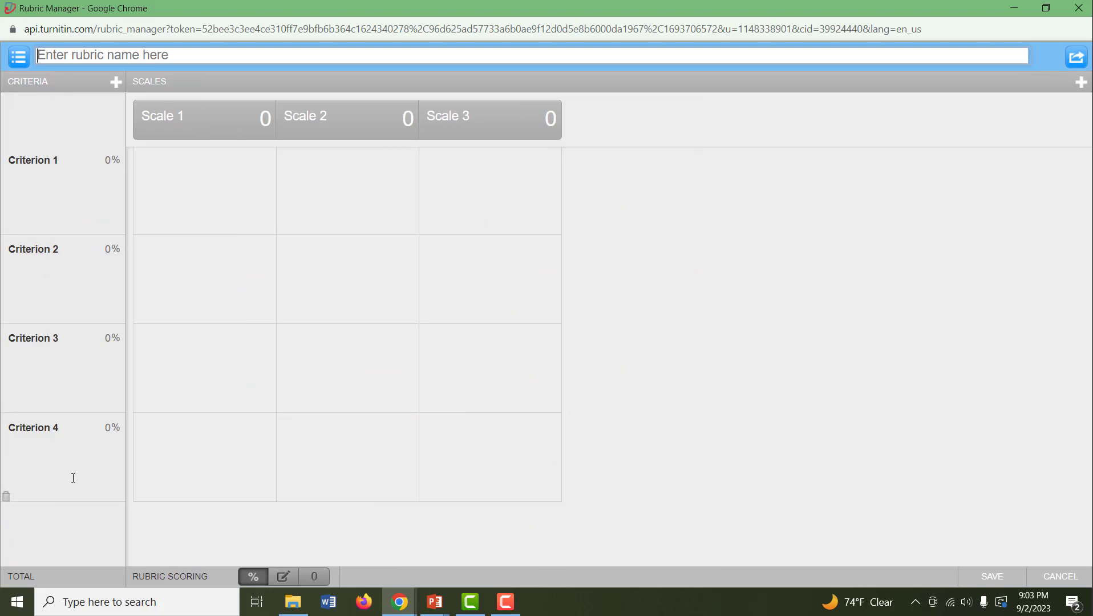
mouse_move(224, 125)
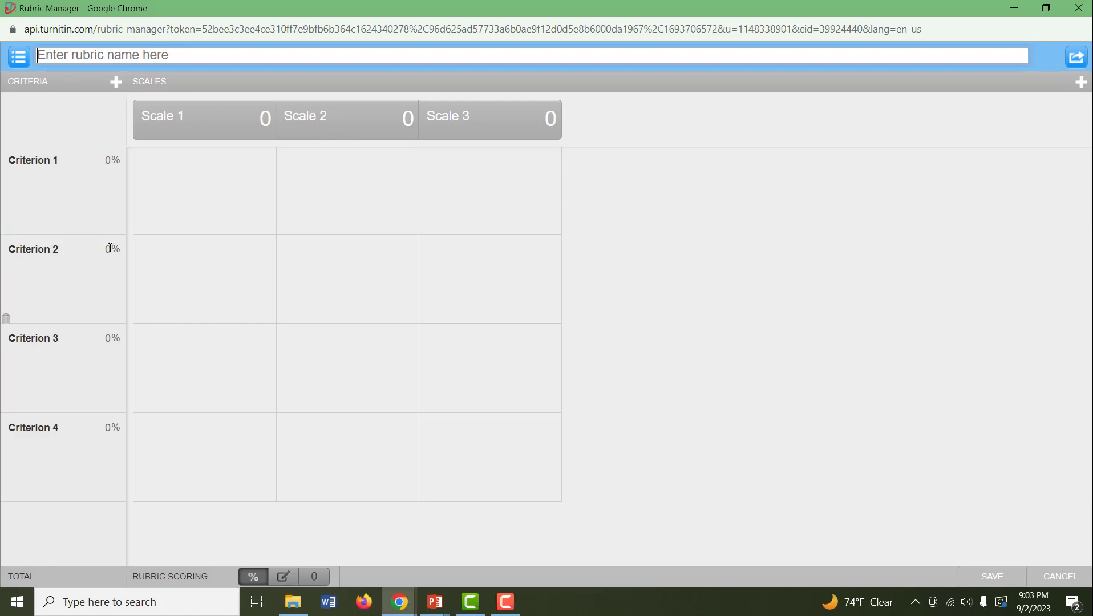
mouse_move(299, 569)
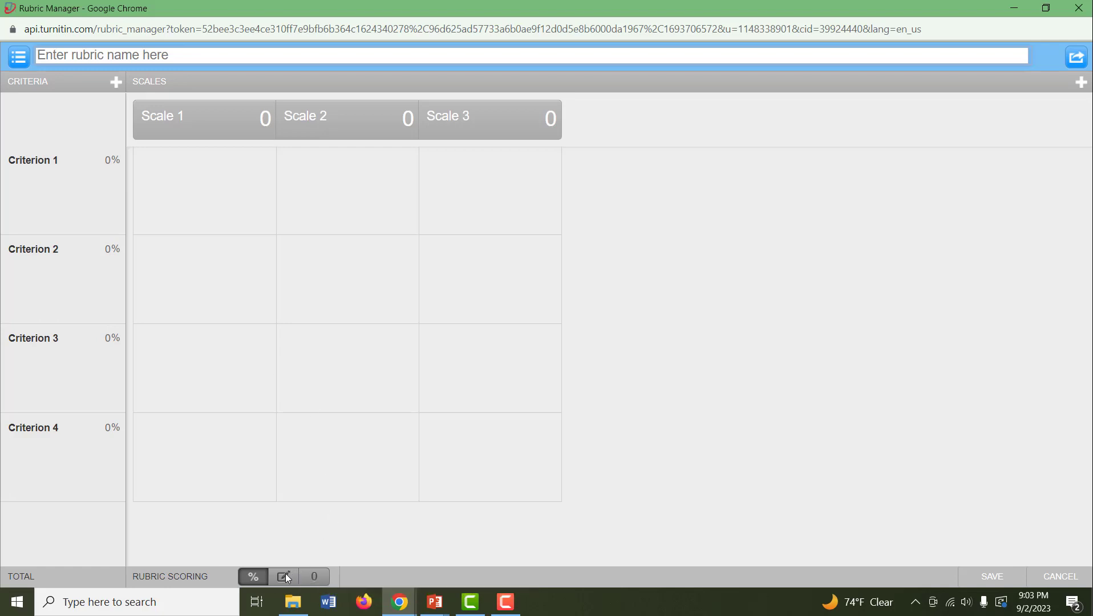
Switch the new rubric to custom point scoring after briefly trying zero-point scoring.
click(285, 576)
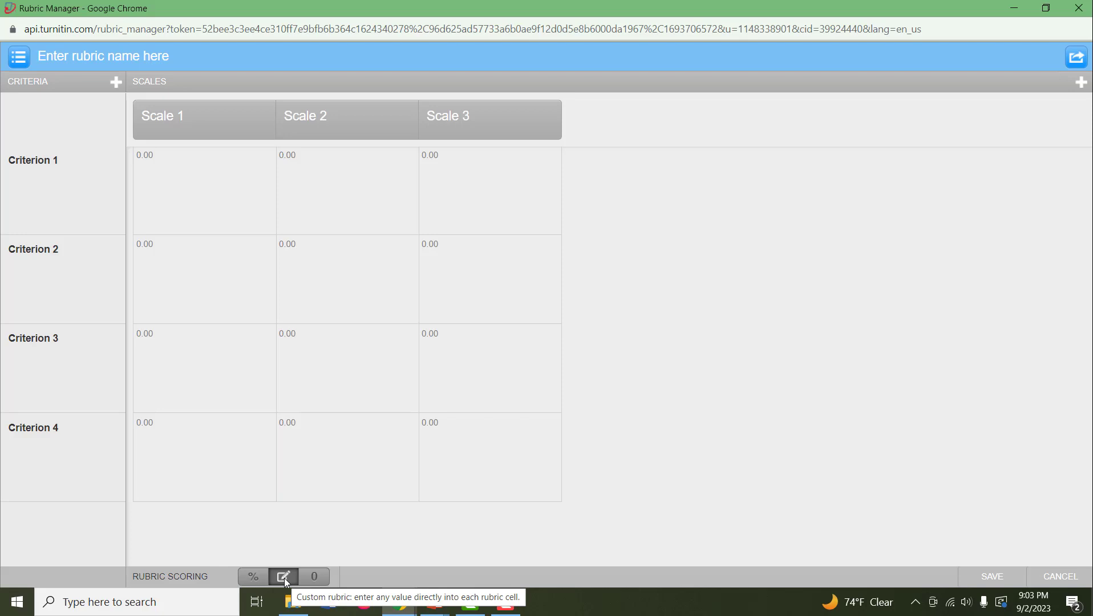
click(314, 576)
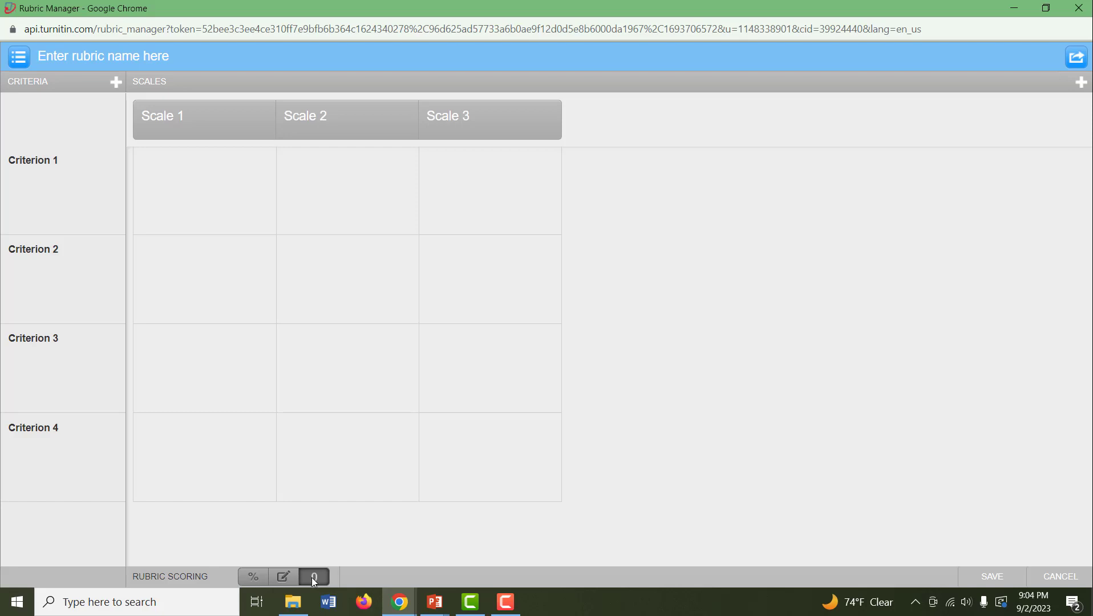
click(283, 576)
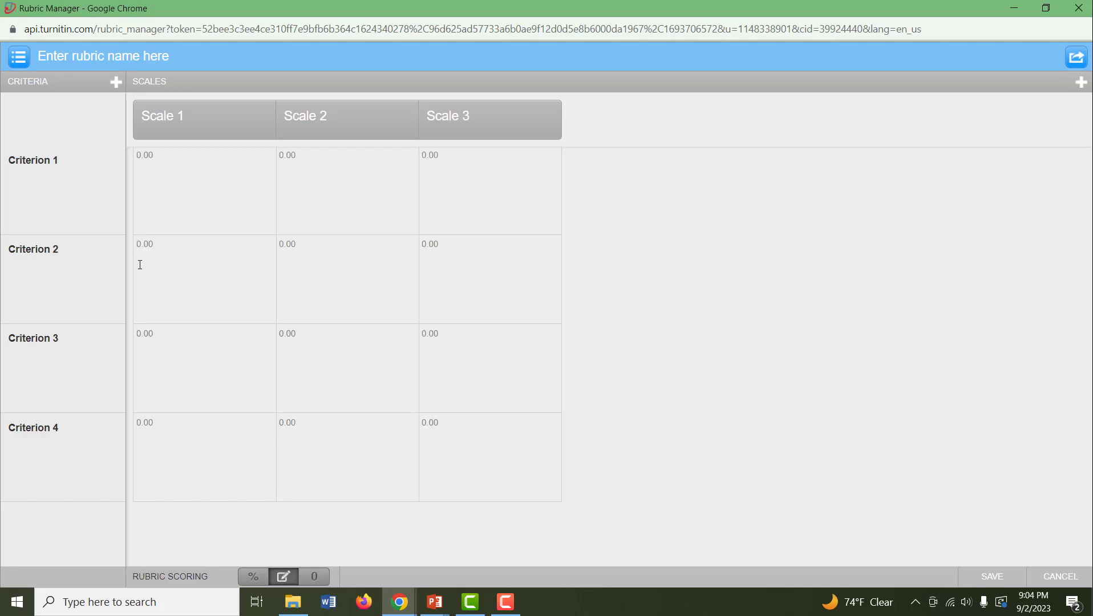
mouse_move(673, 88)
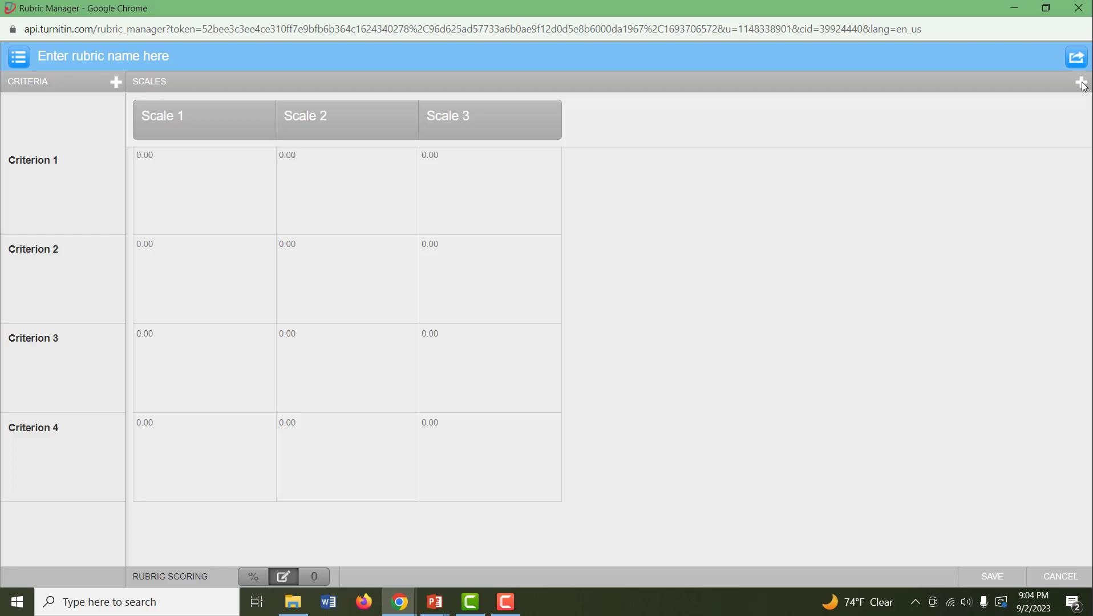
Add Scale 4 and name scales Exceeds, Meets Expectations, Begins to Meet, Does Not Meet.
click(1085, 81)
text(Exceeds)
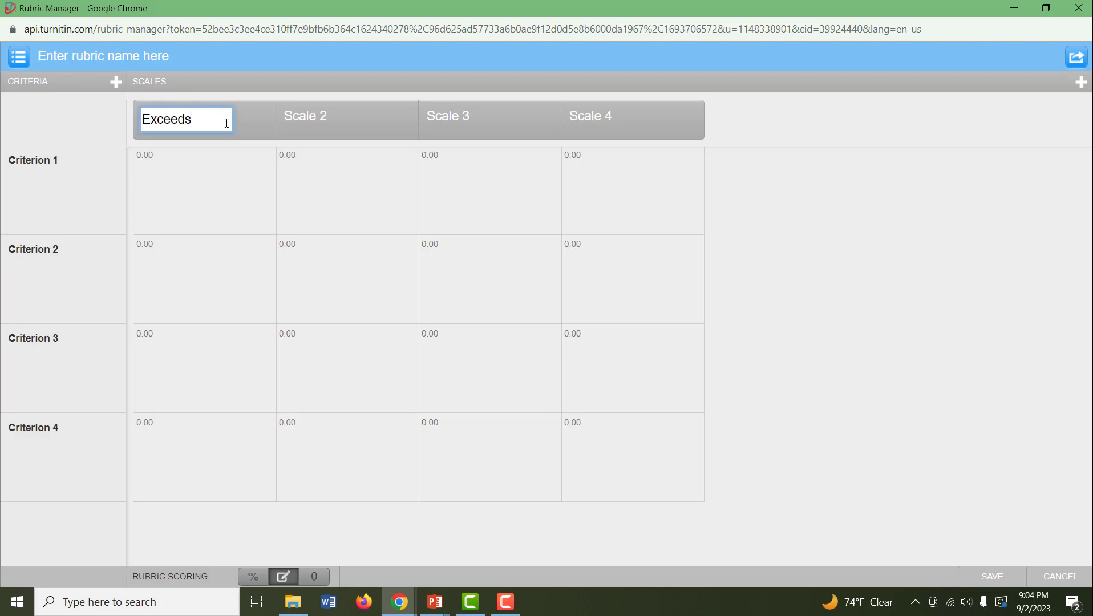
text(Meets)
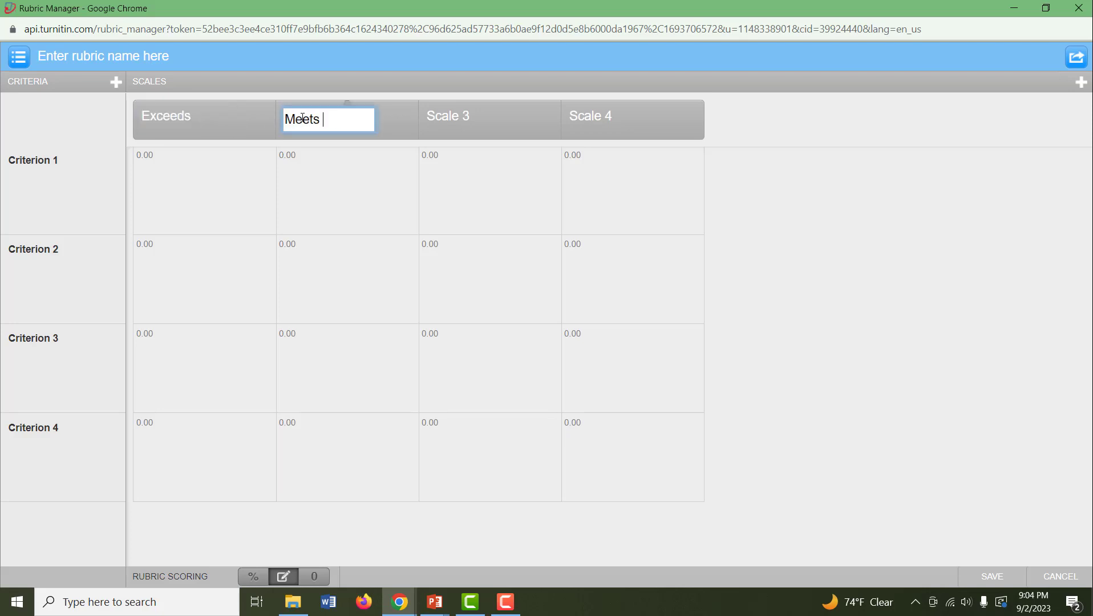
text(Expectations)
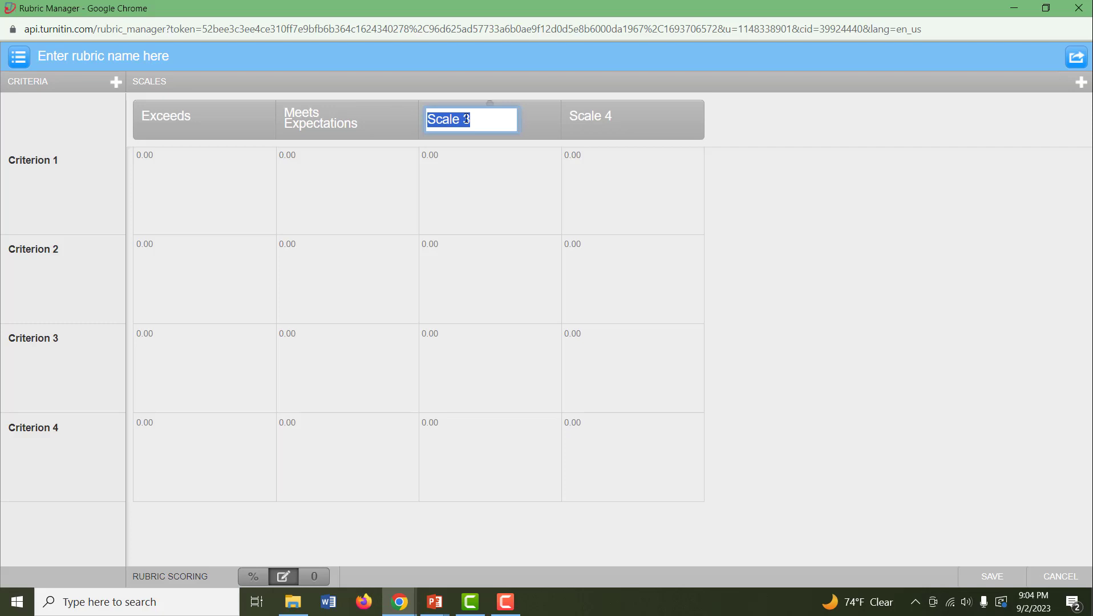
text(Begins to Meet)
click(633, 120)
text(Does Not Meet)
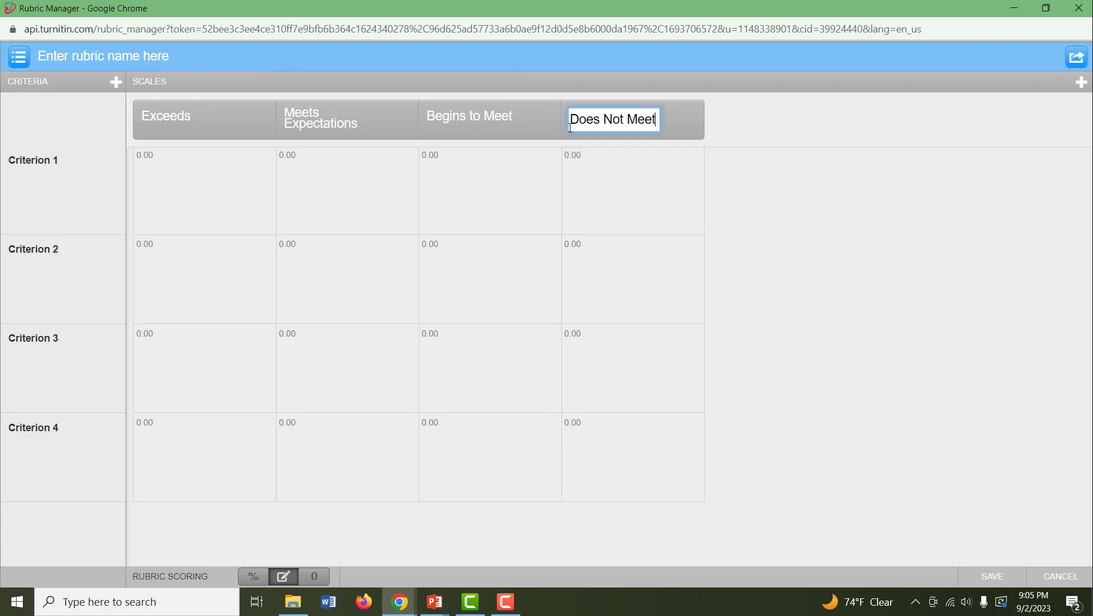
mouse_move(225, 45)
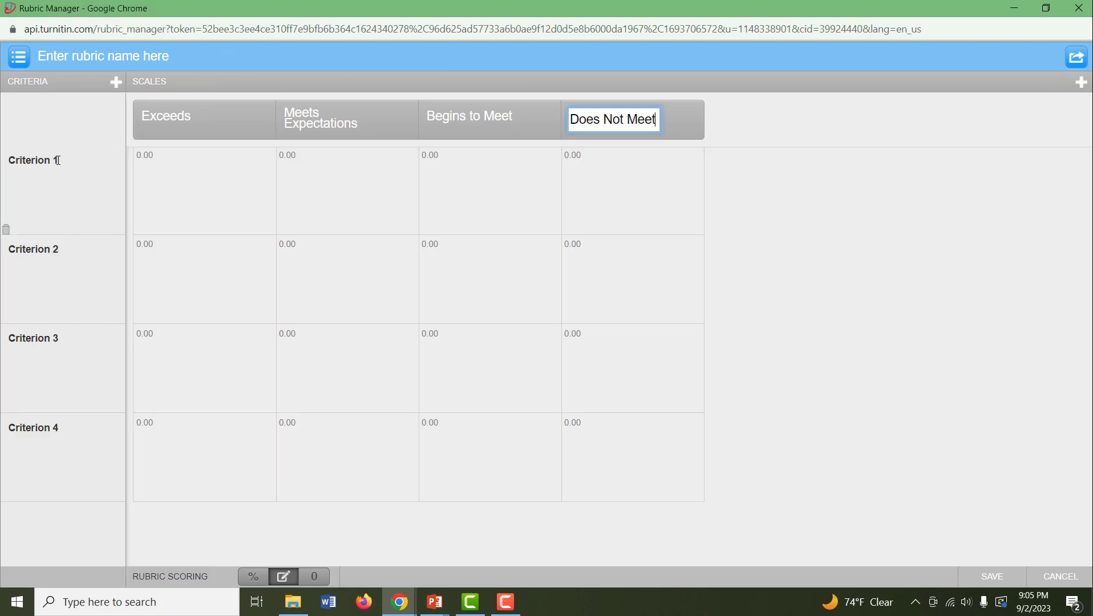
click(35, 159)
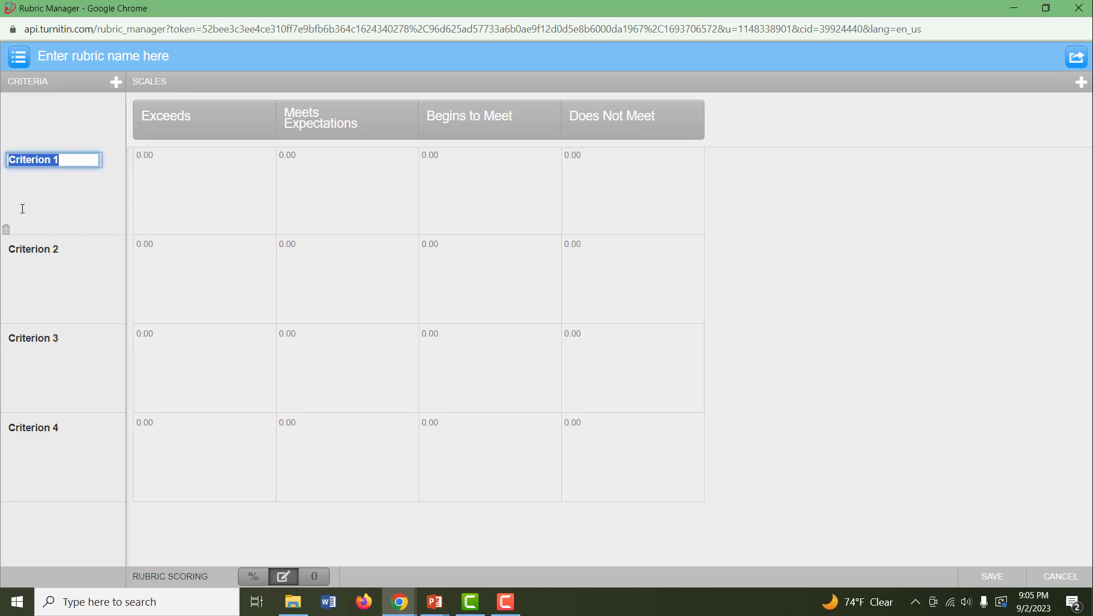
click(62, 201)
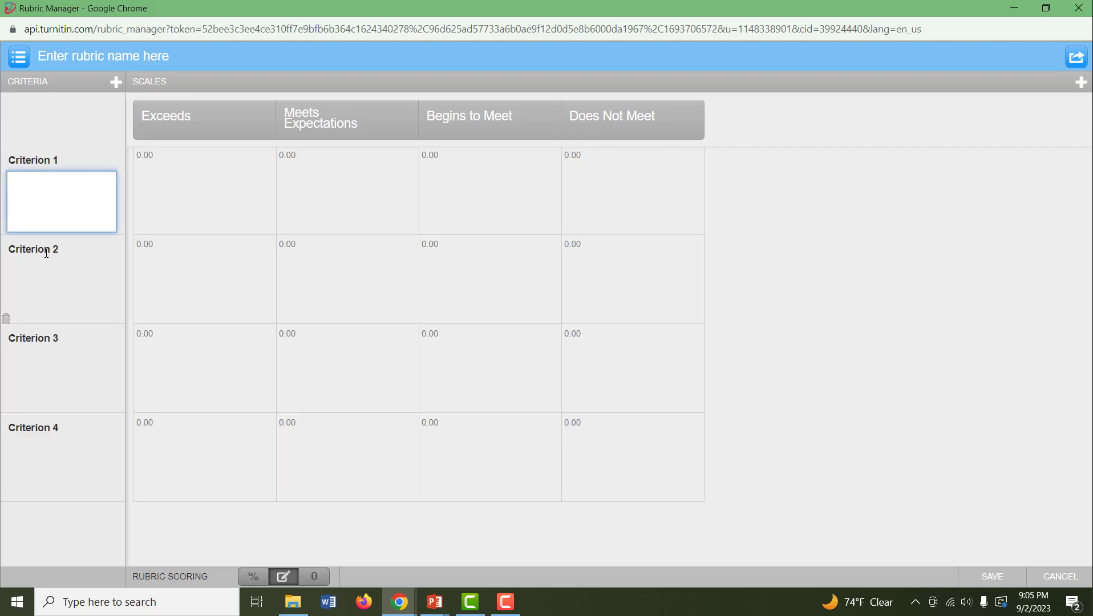
click(32, 249)
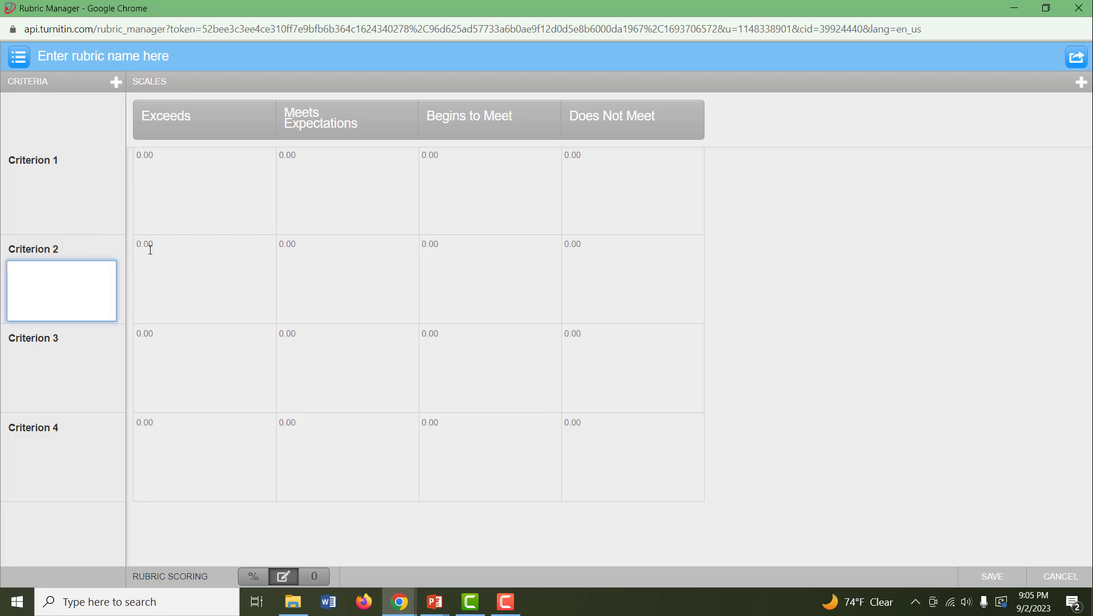
click(204, 243)
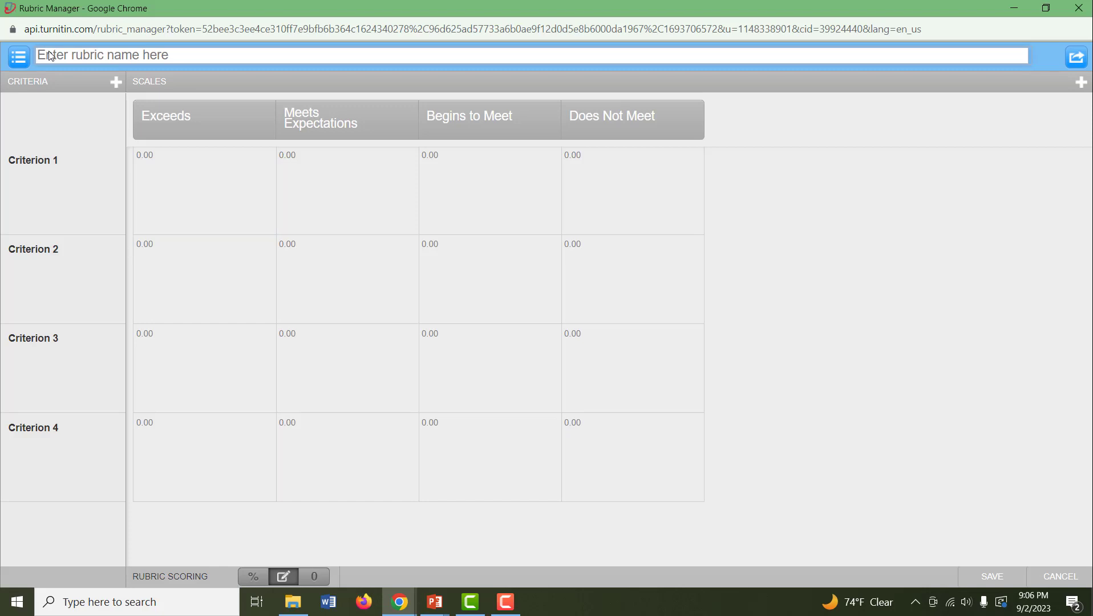
Name the rubric 'Paper 2 Rubric', then discard it unsaved and close Rubric Manager.
text(Paper 2 Rub)
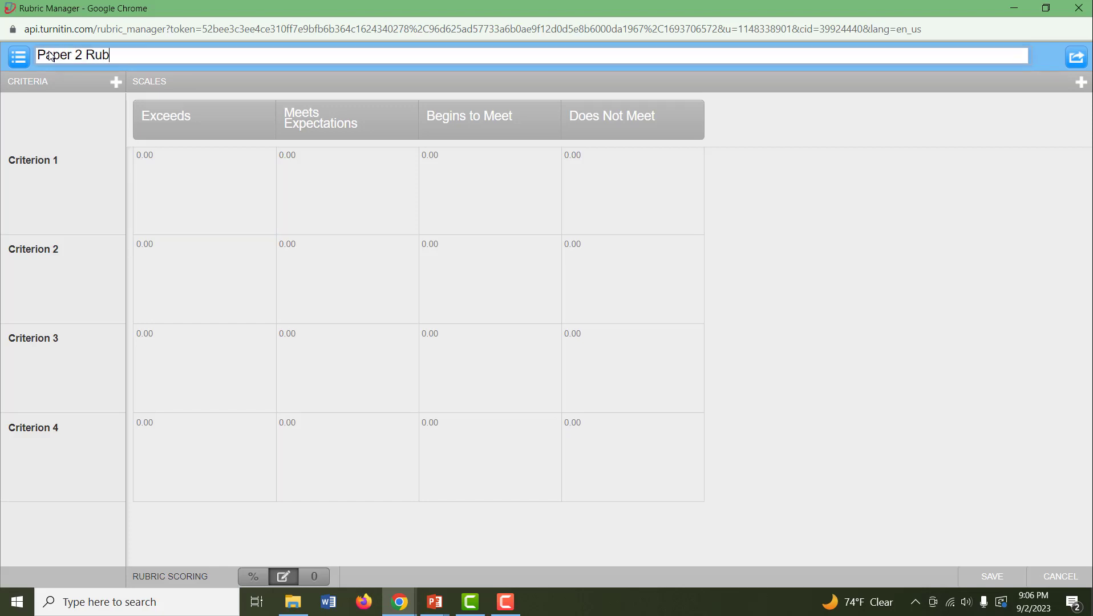
text(ric)
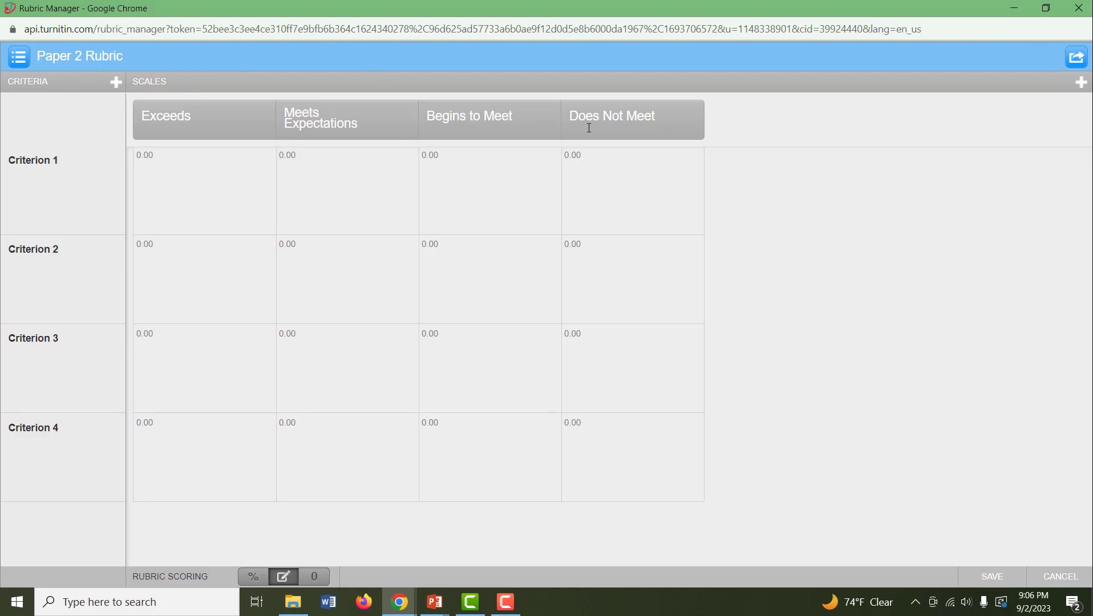
mouse_move(1010, 443)
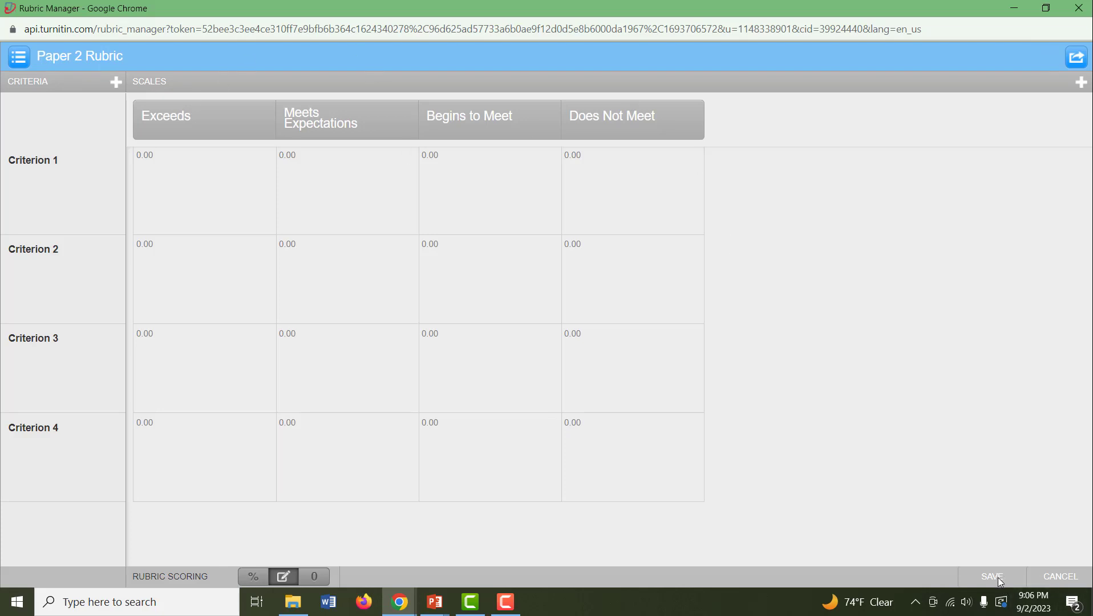
mouse_move(1005, 587)
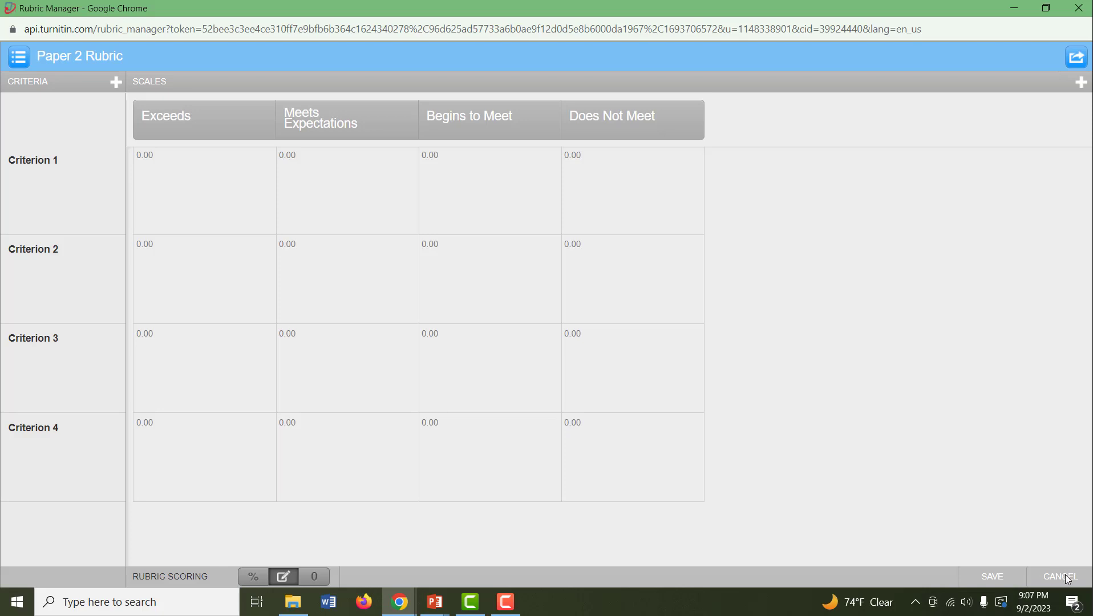
click(1059, 576)
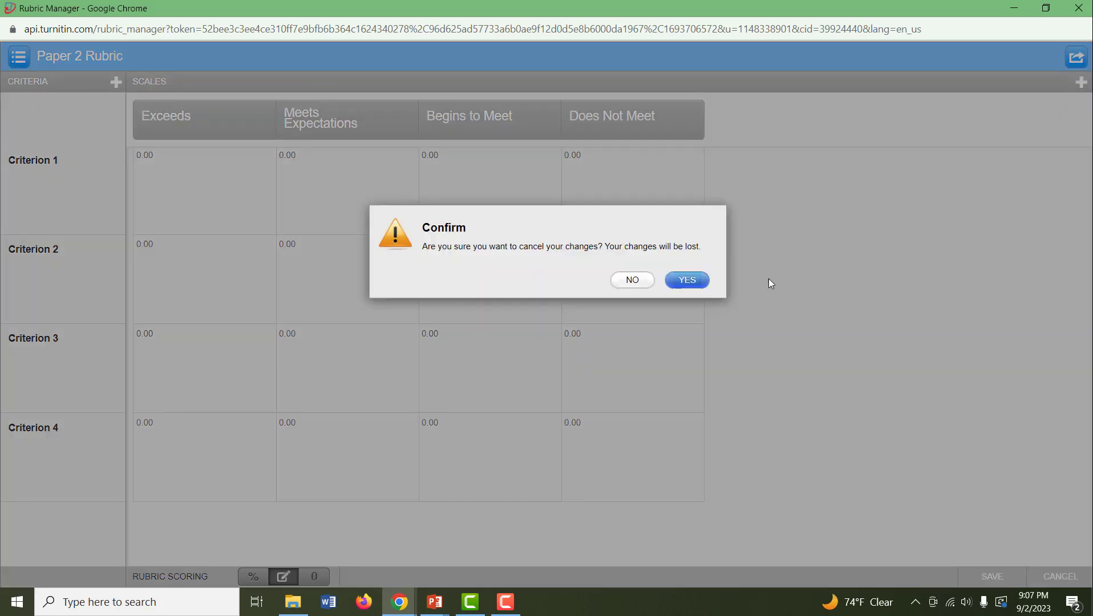
click(685, 279)
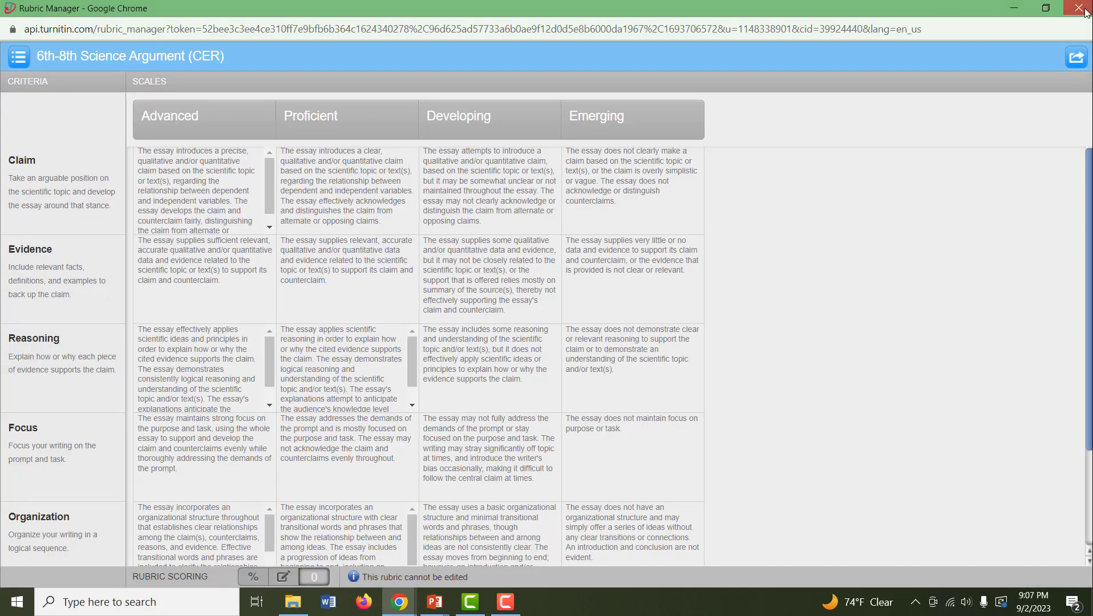
click(1083, 8)
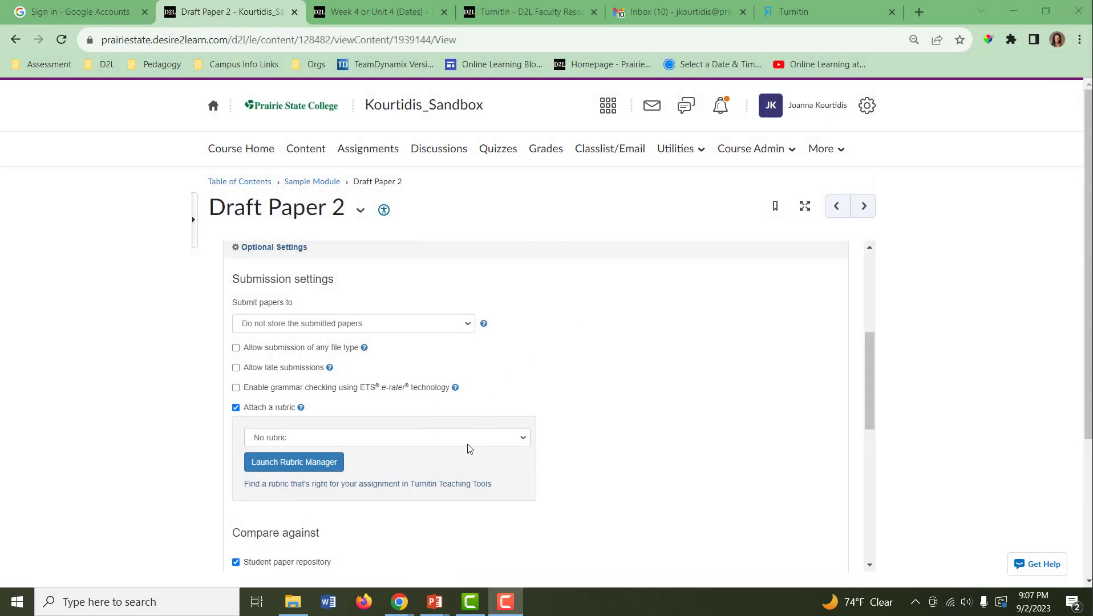
mouse_move(467, 443)
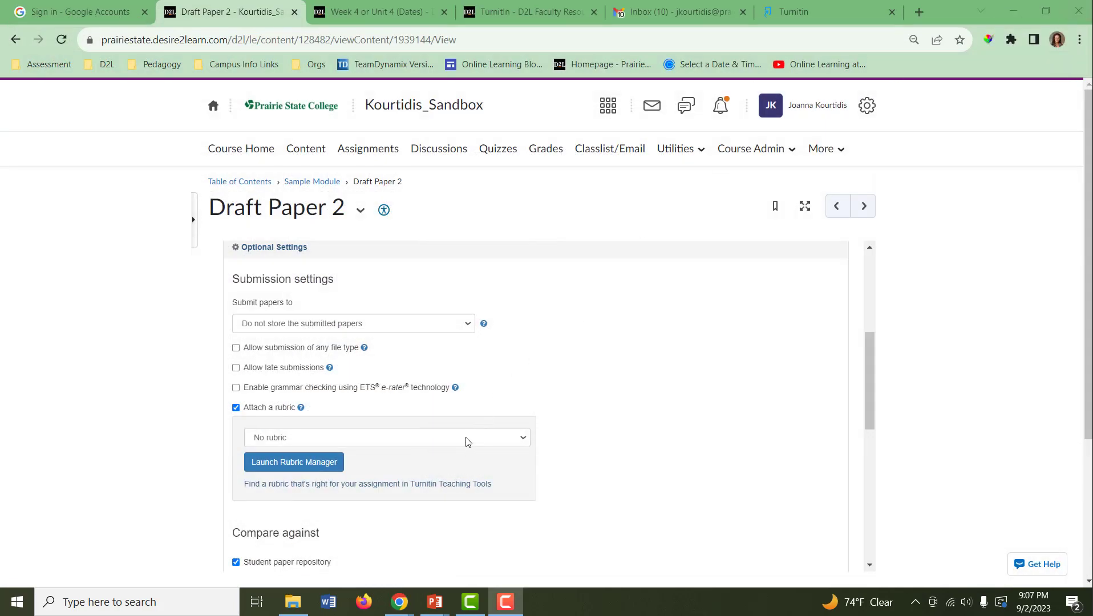
Attach Sample Rubric to Draft Paper 2 and submit its Turnitin settings.
click(385, 437)
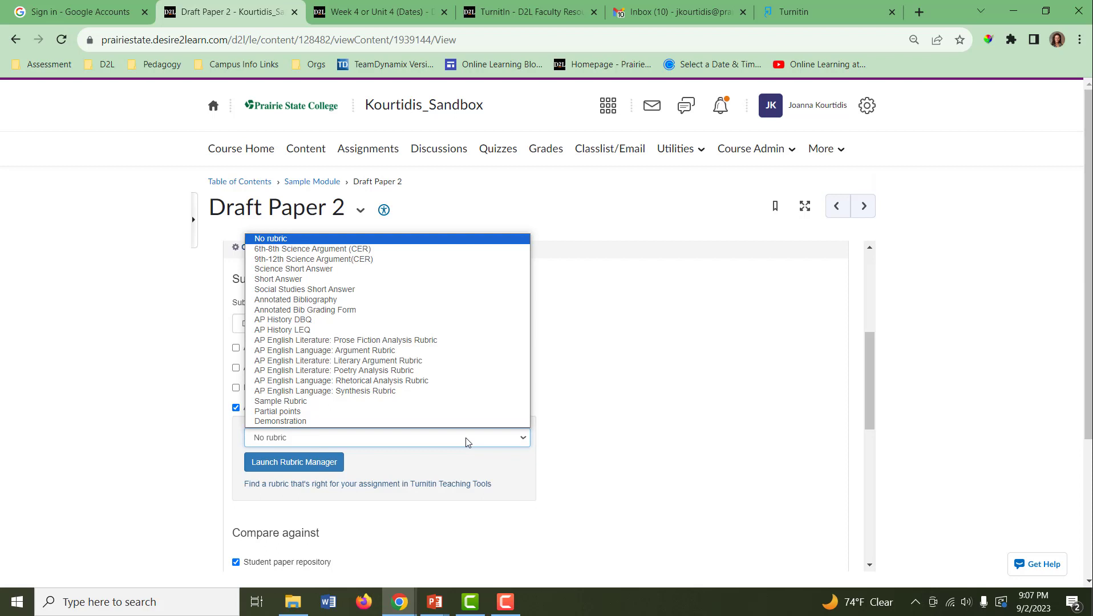
mouse_move(433, 405)
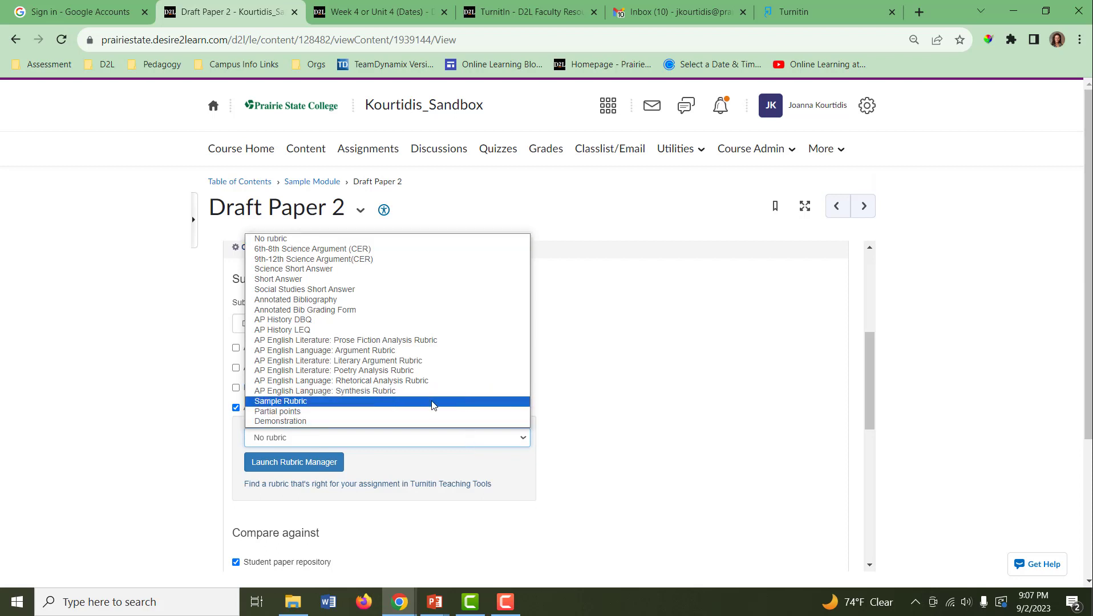
click(280, 401)
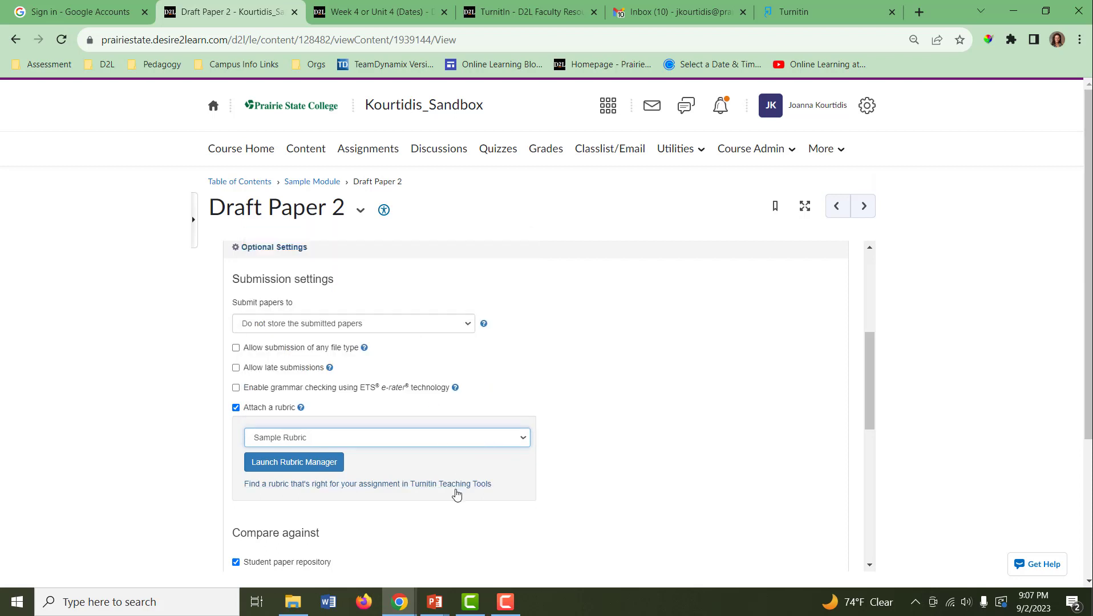
scroll(down, 3)
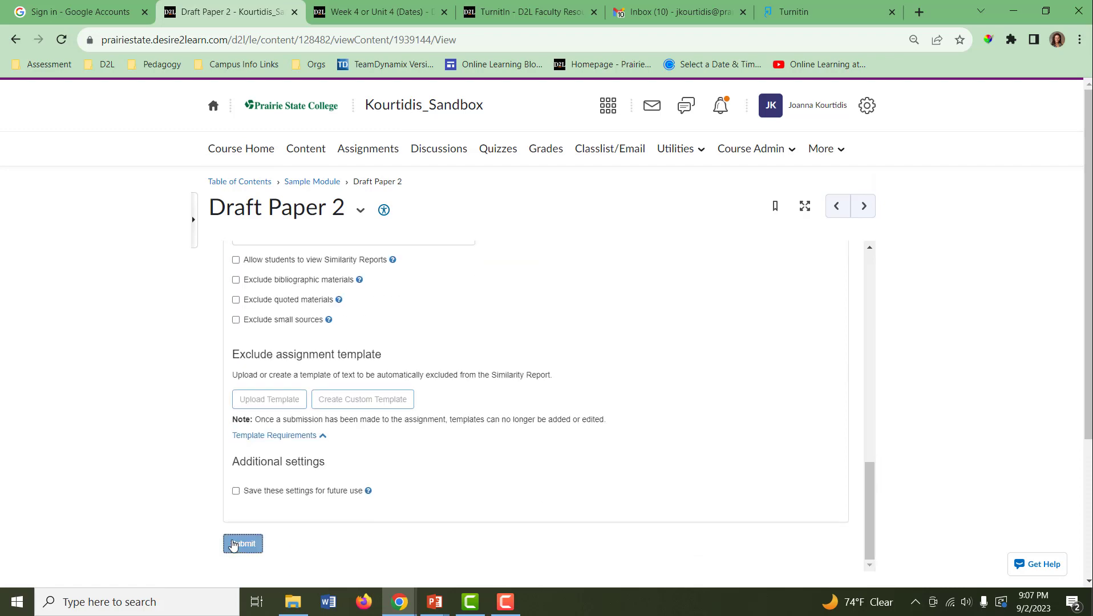
click(242, 544)
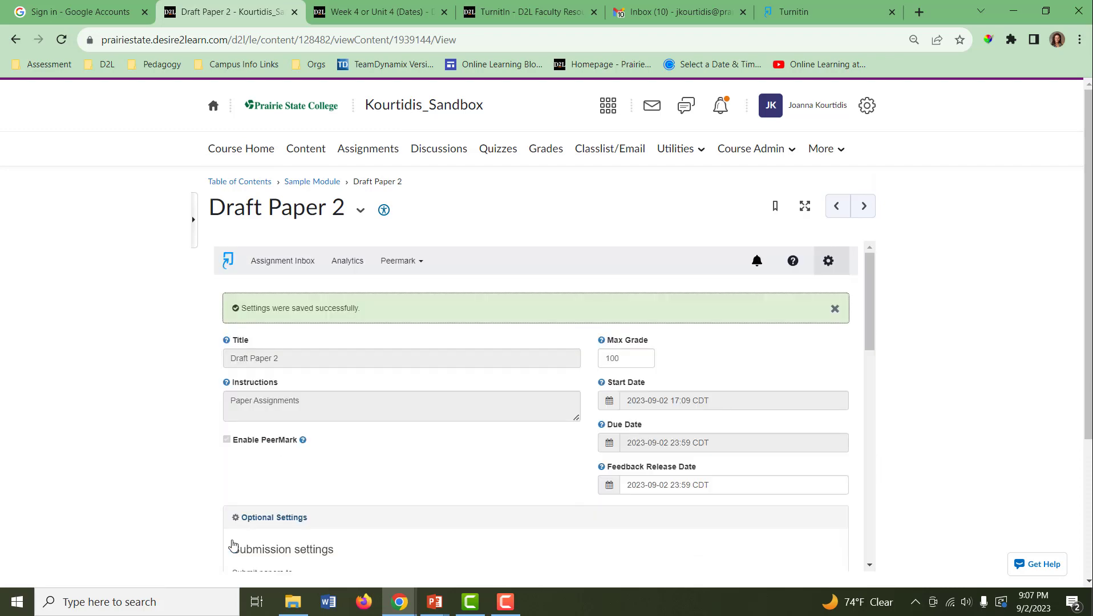